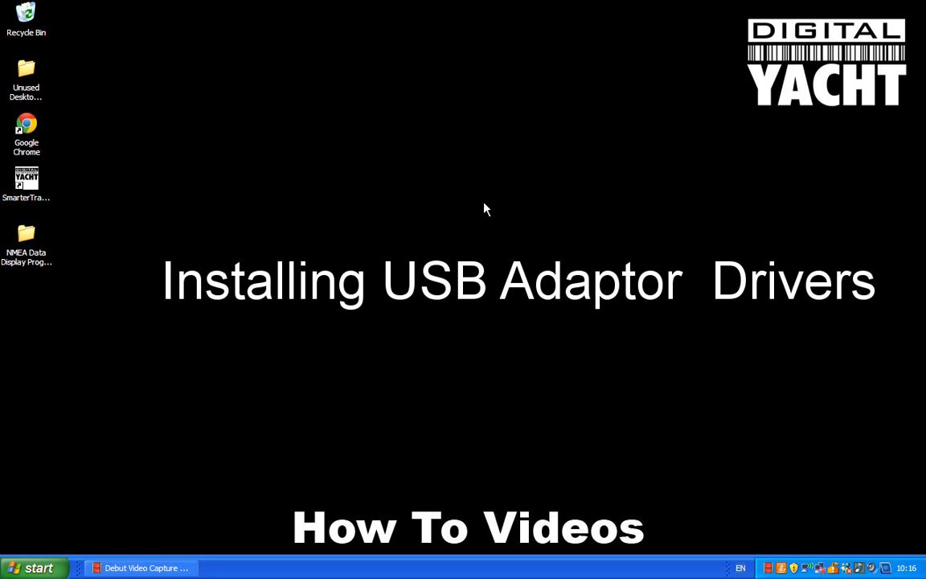
# Bring up System Properties from My Computer and show its Hardware page.
pyautogui.click(32, 568)
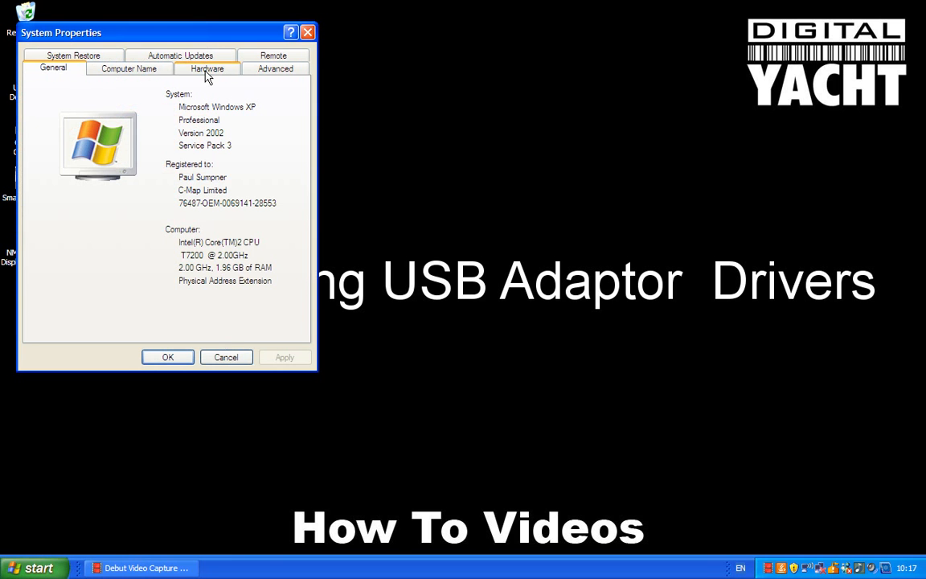
pyautogui.click(207, 68)
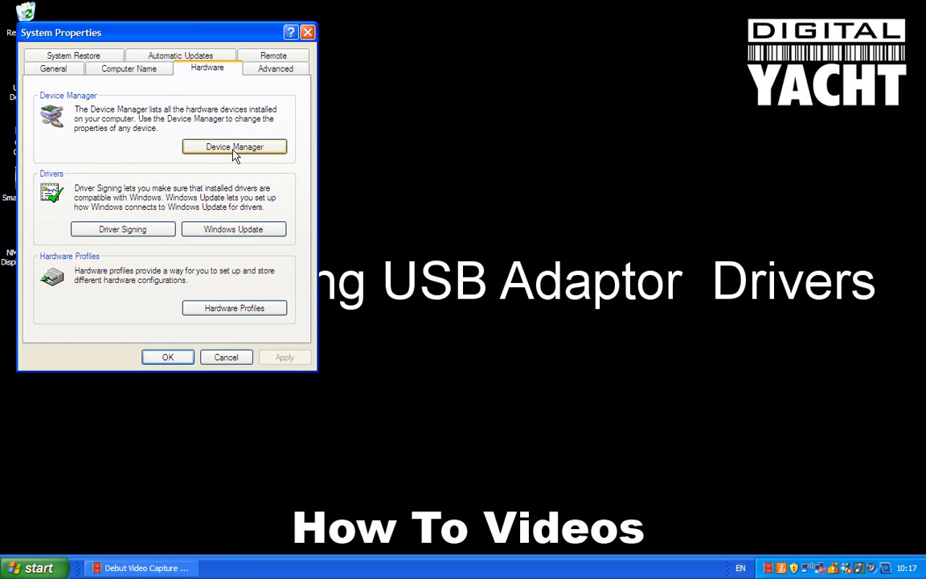
# Launch Device Manager and expand the Universal Serial Bus controllers branch.
pyautogui.click(234, 146)
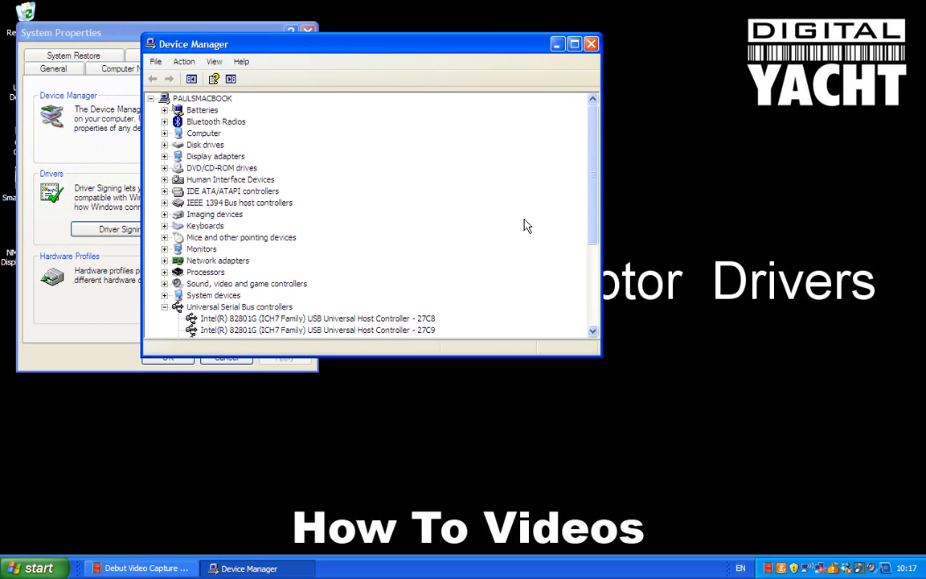
pyautogui.moveTo(441, 235)
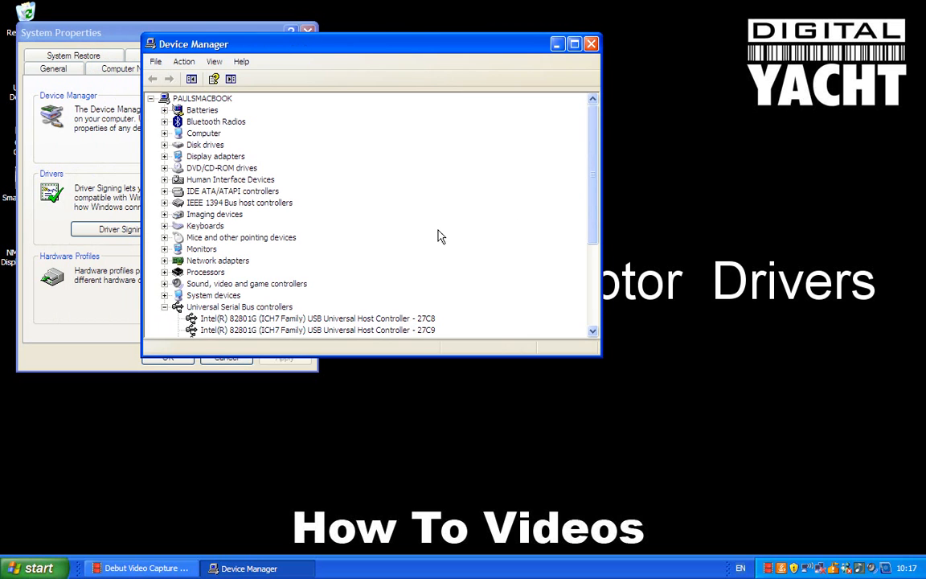
pyautogui.moveTo(197, 184)
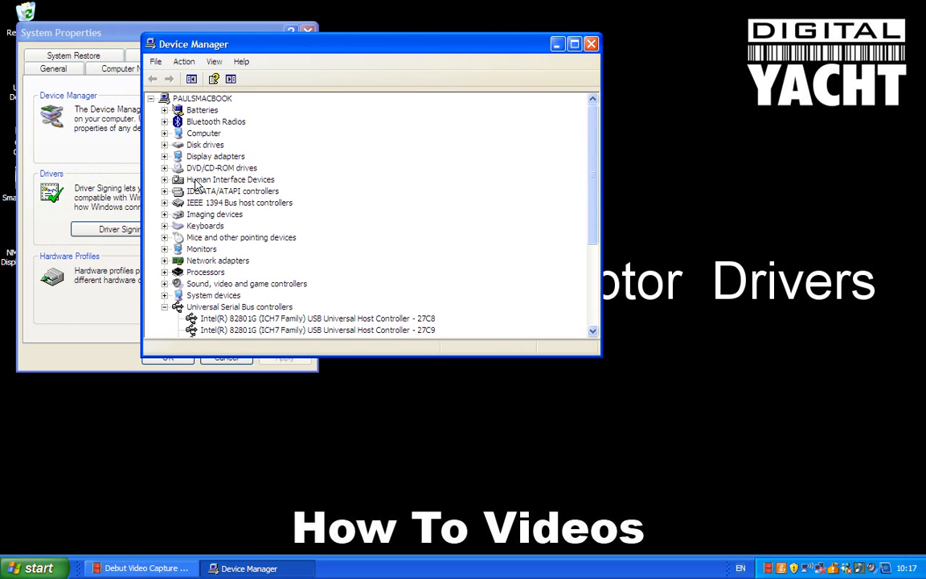
pyautogui.moveTo(187, 231)
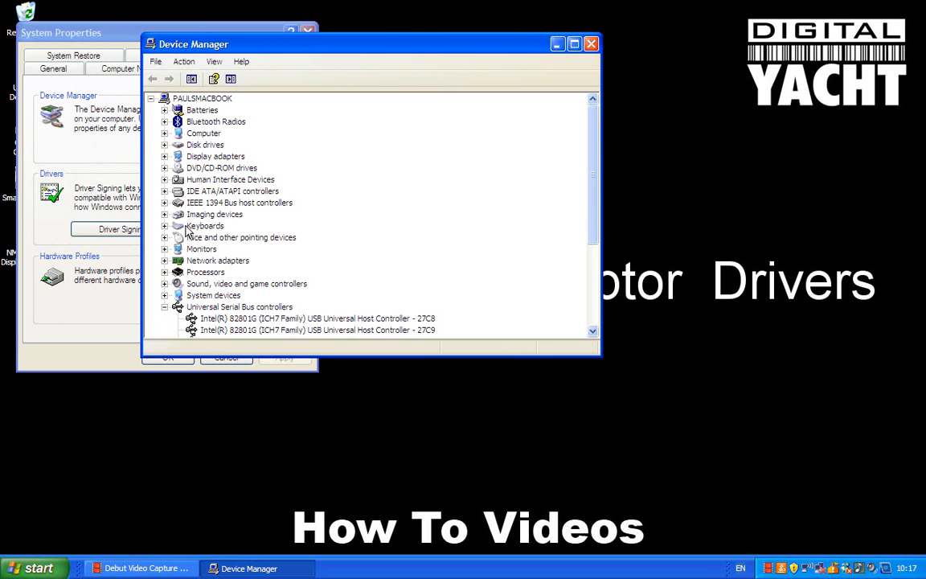
pyautogui.moveTo(217, 269)
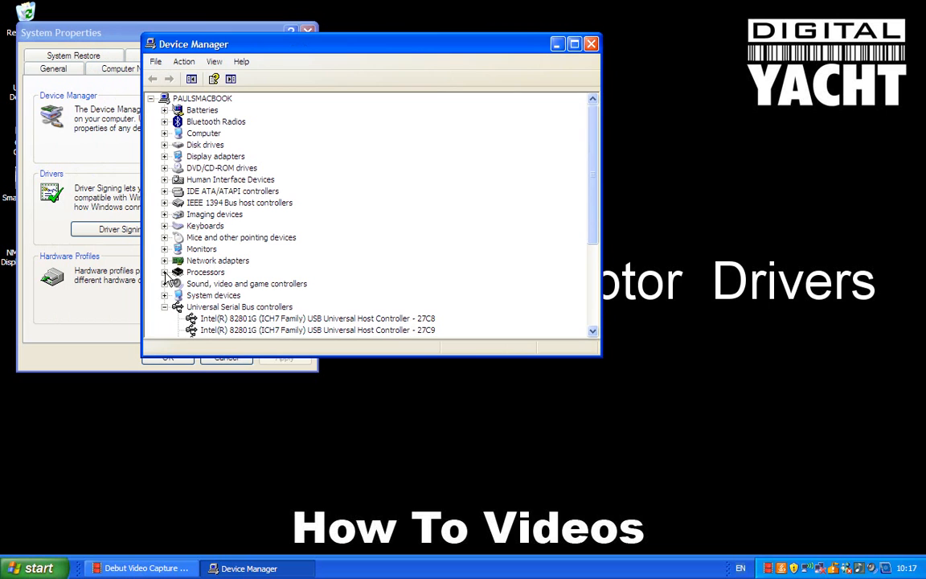
pyautogui.click(166, 272)
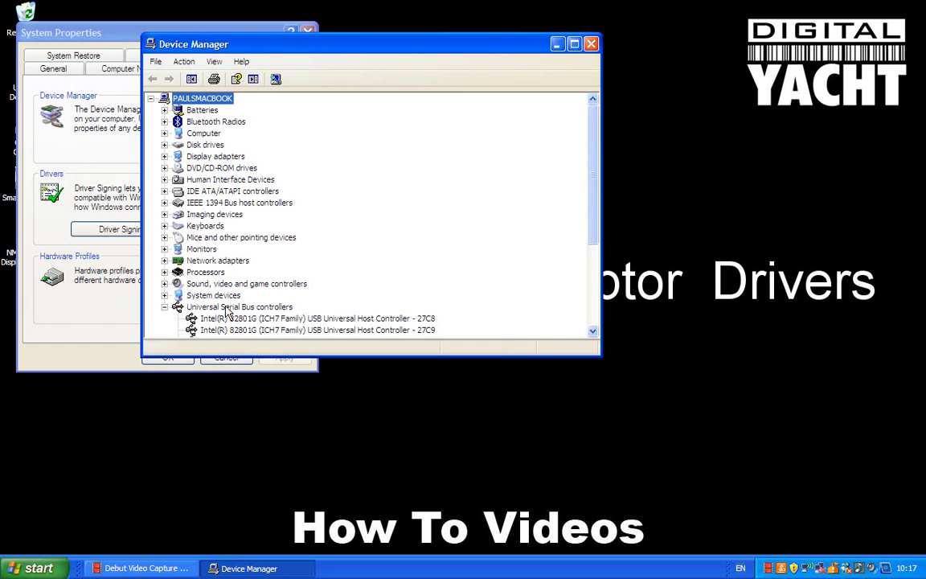
pyautogui.moveTo(600, 360)
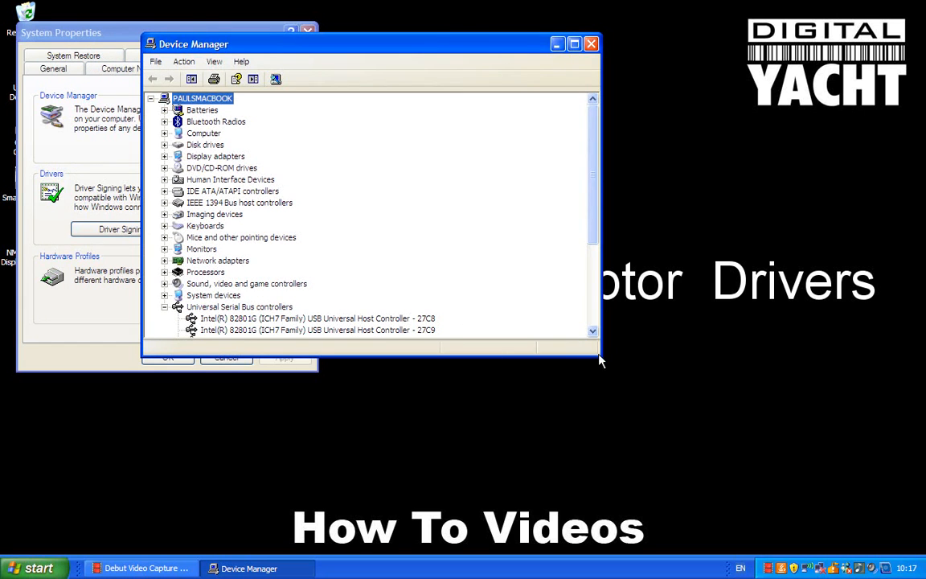
pyautogui.moveTo(595, 384)
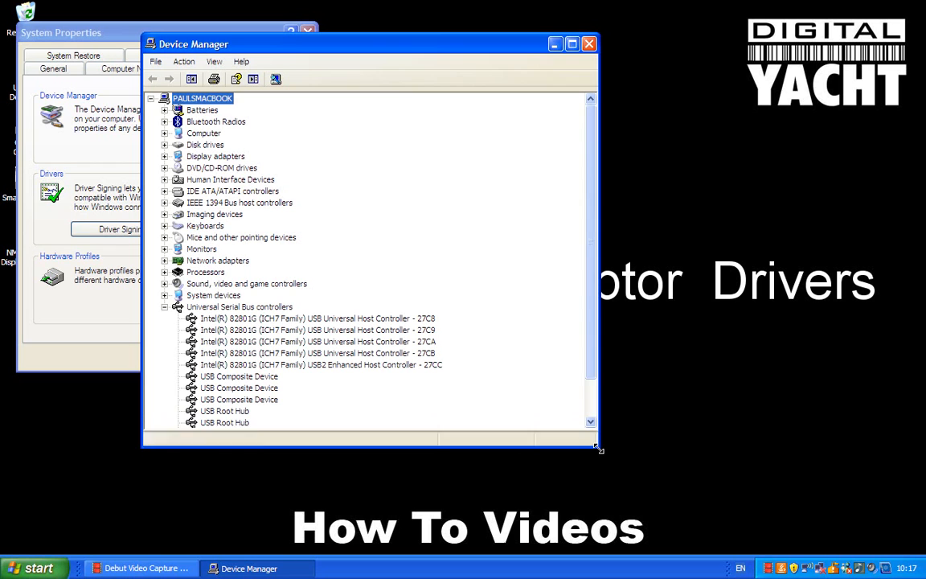
# Enlarge Device Manager and select the USB Serial Converter flagged with a yellow warning.
pyautogui.moveTo(597, 447); pyautogui.dragTo(598, 497)
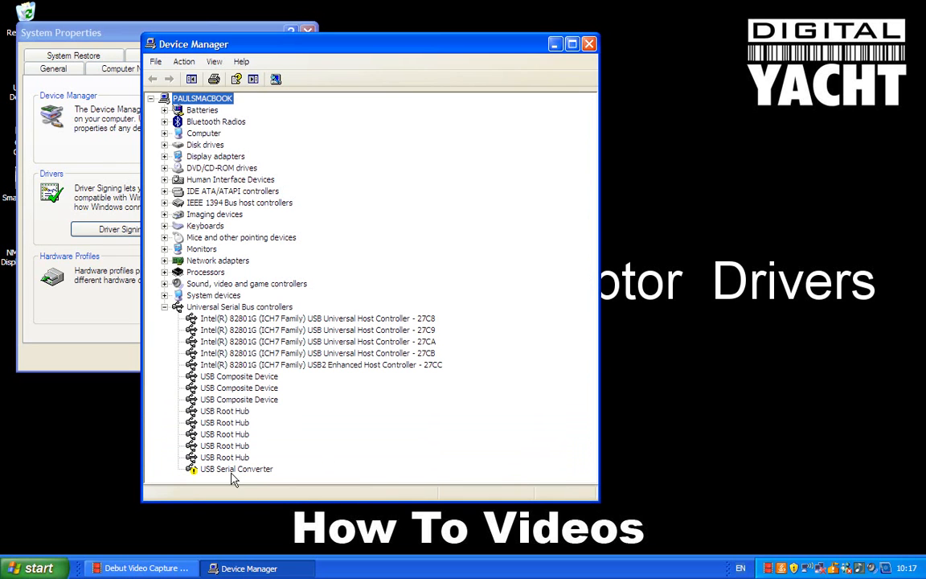
pyautogui.moveTo(200, 480)
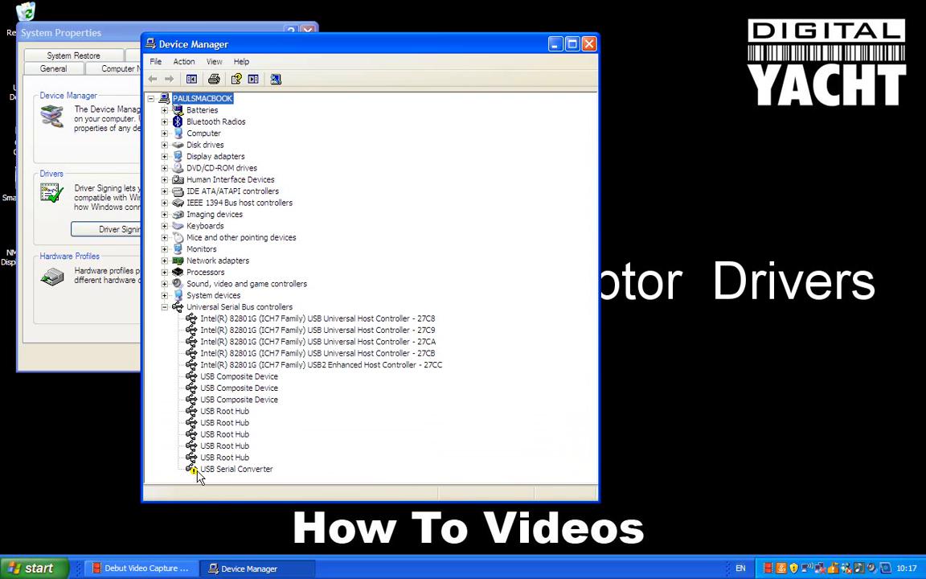
pyautogui.moveTo(242, 478)
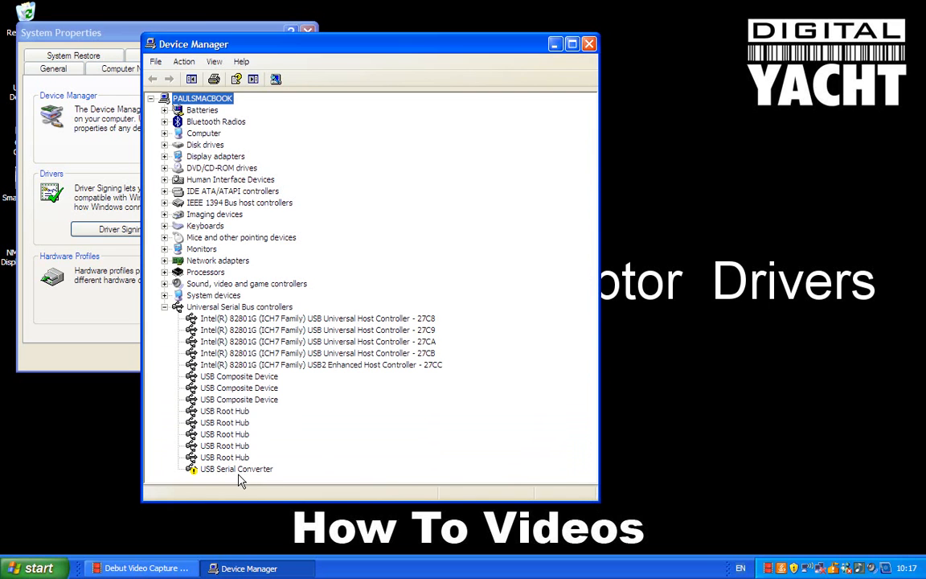
pyautogui.moveTo(221, 477)
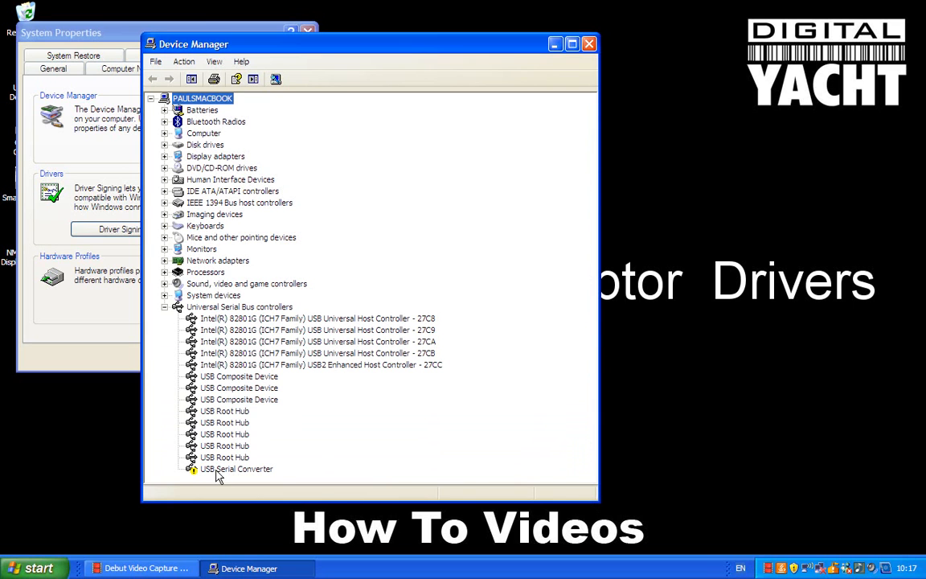
pyautogui.moveTo(213, 474)
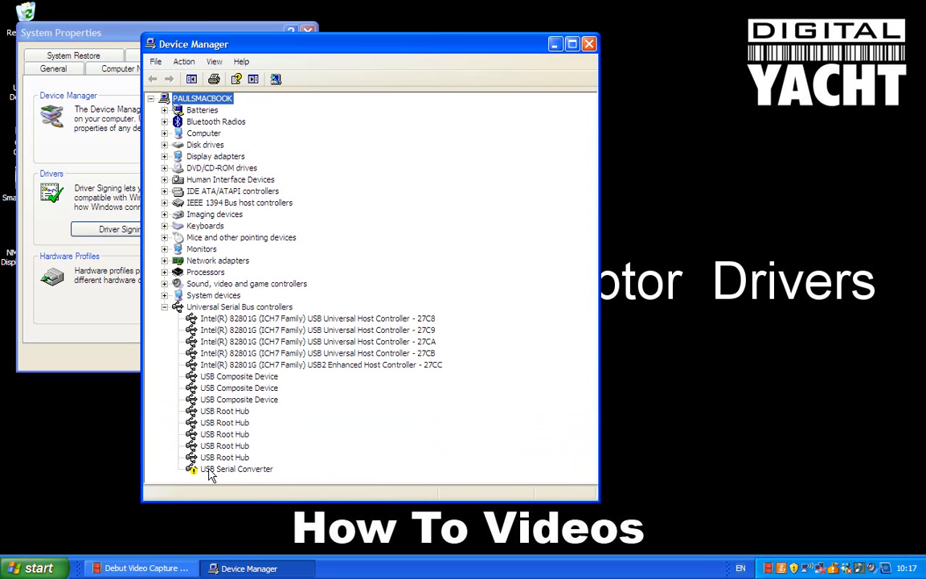
pyautogui.moveTo(228, 474)
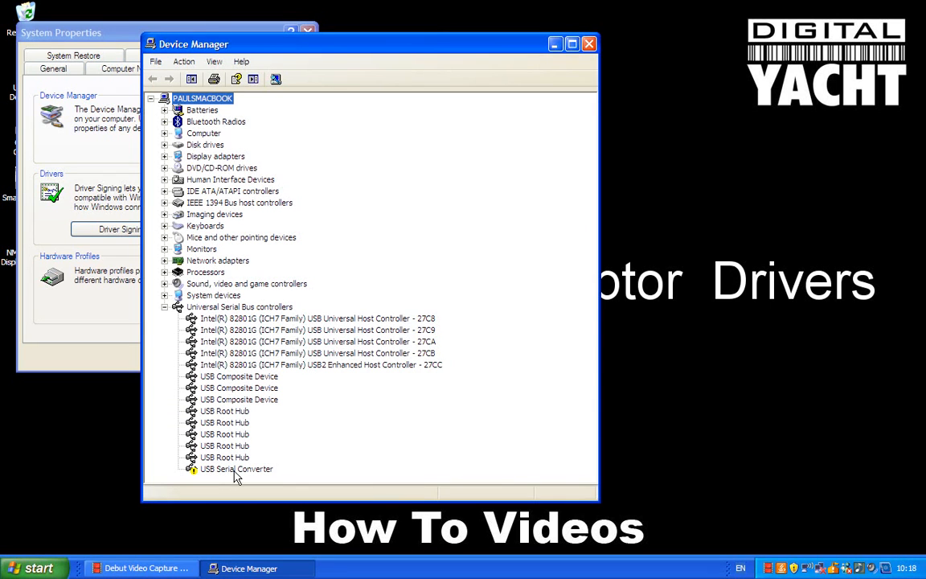
pyautogui.moveTo(253, 480)
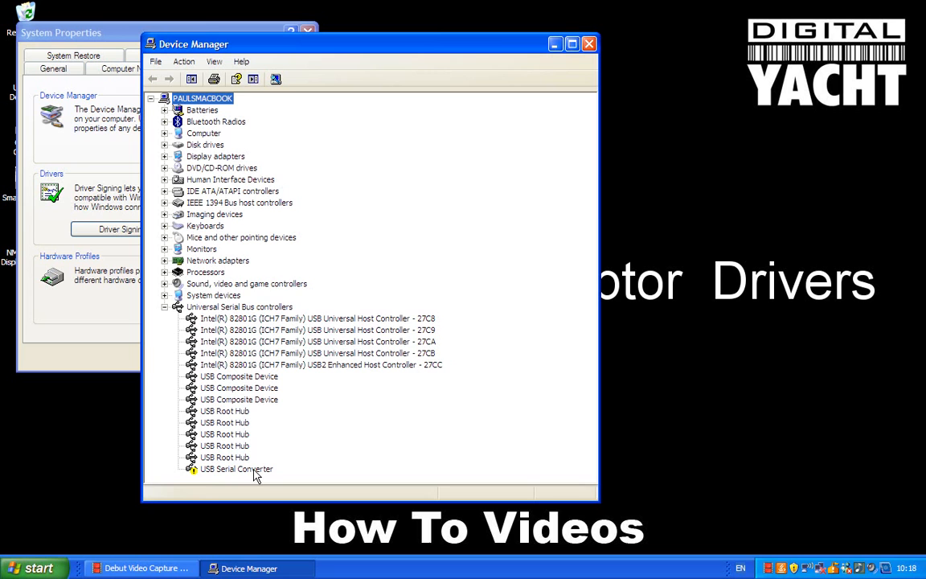
pyautogui.click(151, 98)
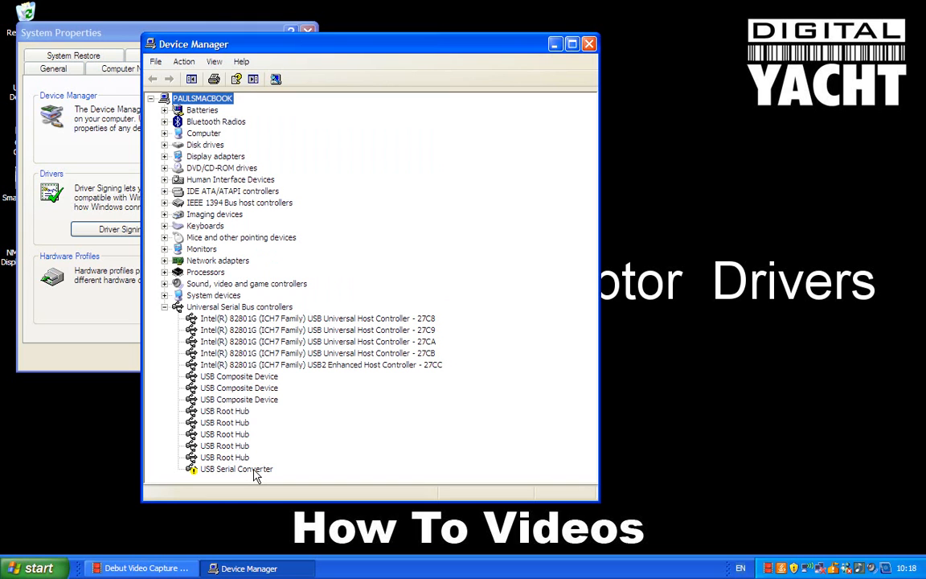
# Start updating the USB Serial Converter driver from its properties, declining Windows Update search.
pyautogui.doubleClick(235, 469)
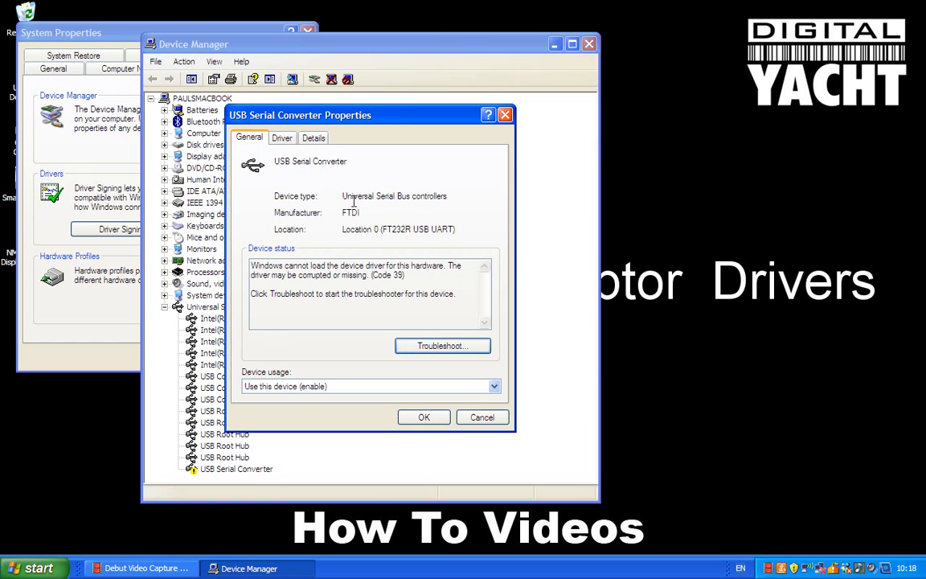
pyautogui.click(281, 137)
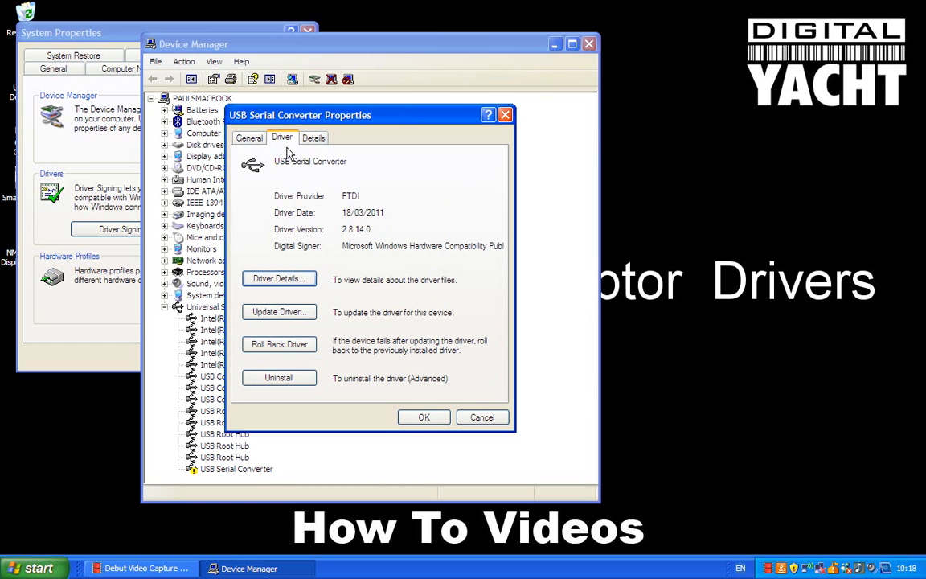
pyautogui.click(279, 312)
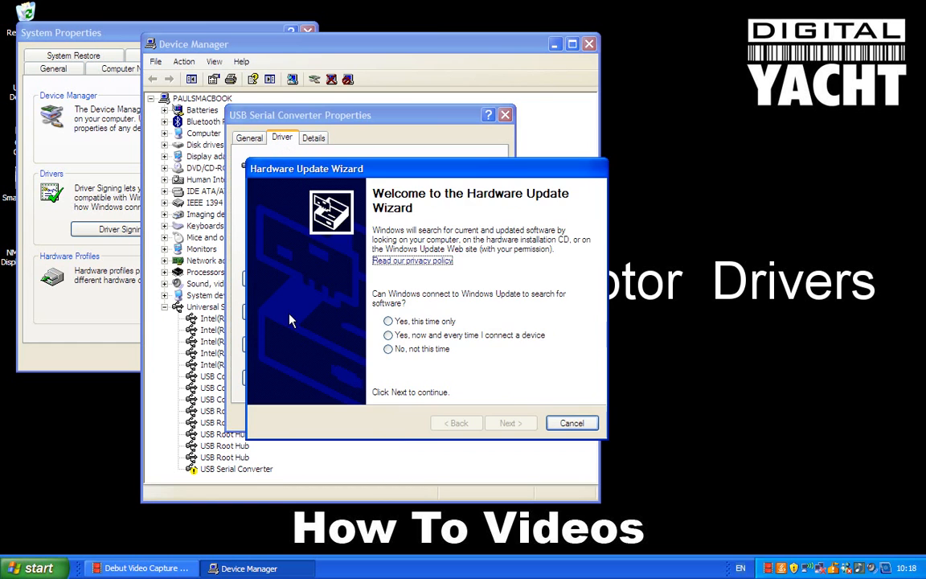
pyautogui.click(389, 321)
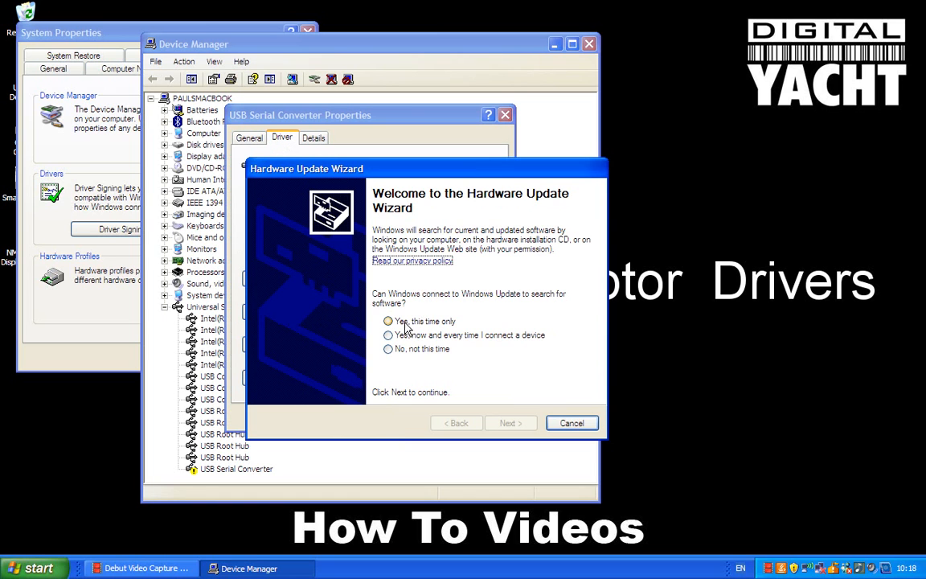
pyautogui.click(388, 349)
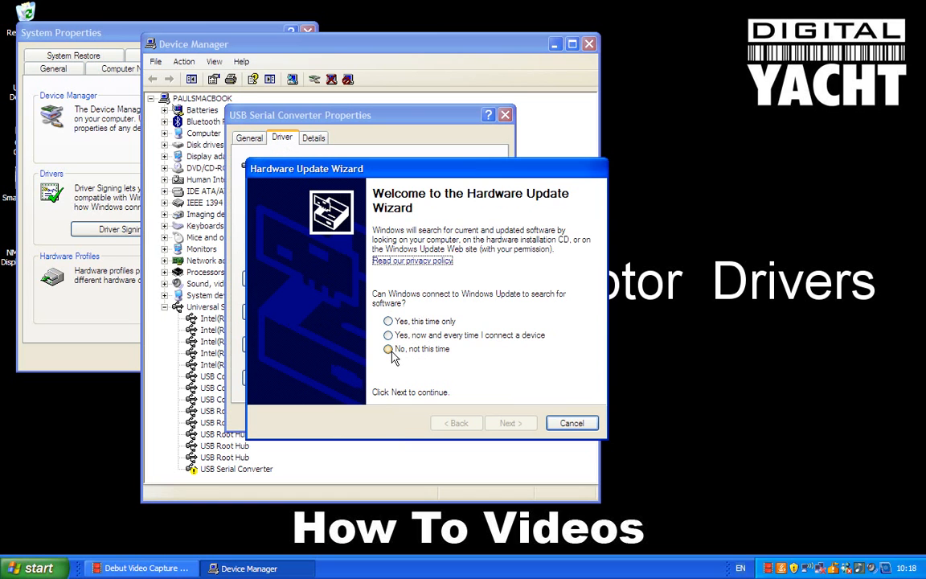
pyautogui.click(510, 423)
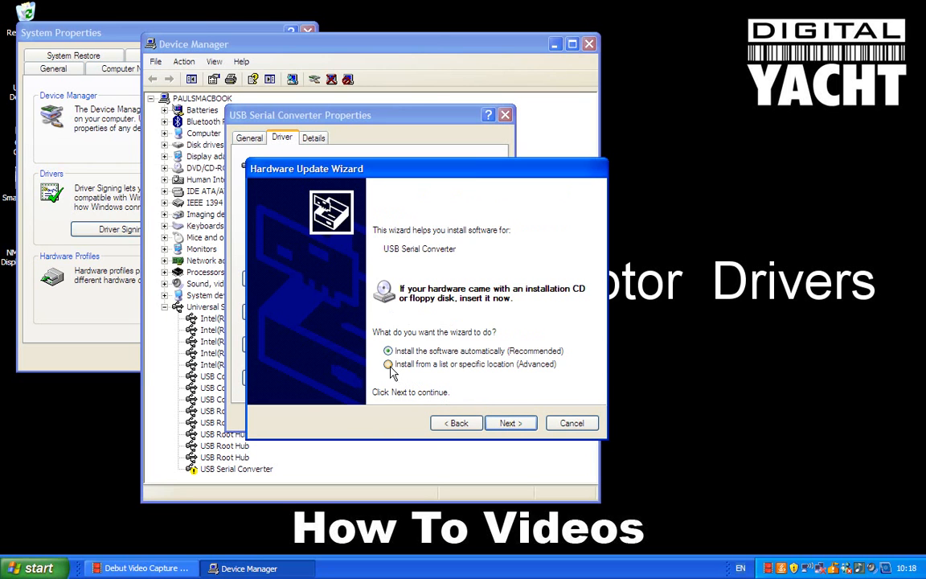
# Choose to install from a specific location without searching and supply the driver via Have Disk.
pyautogui.click(388, 365)
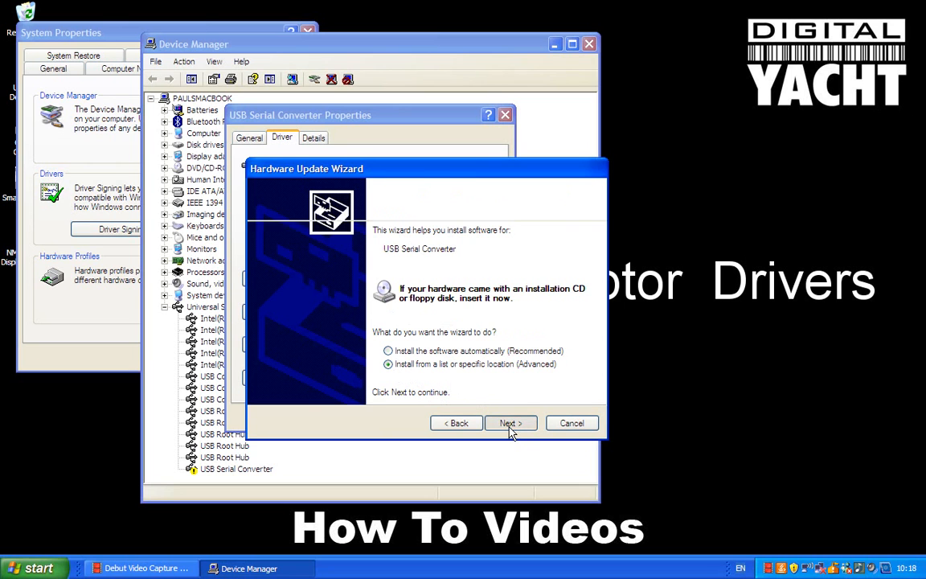
pyautogui.click(510, 423)
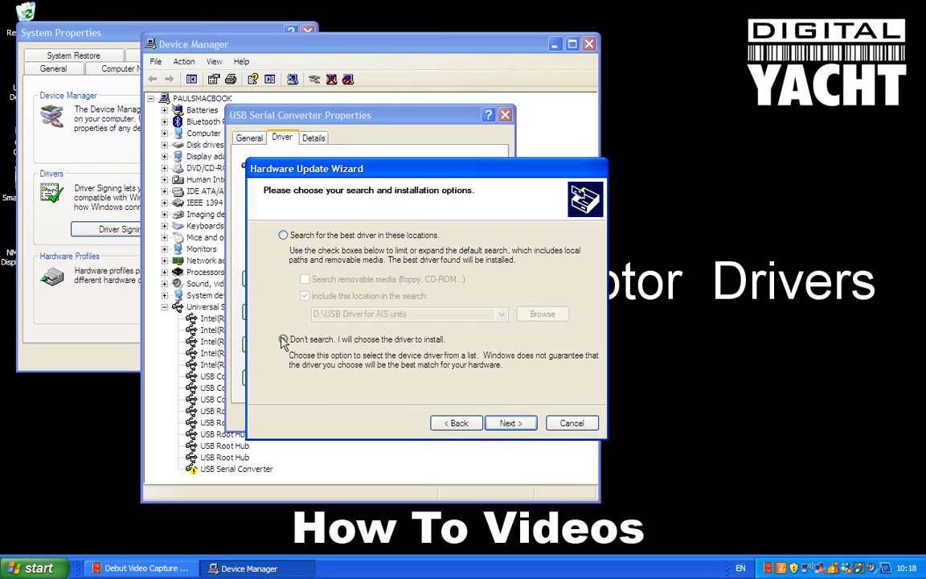
pyautogui.click(284, 339)
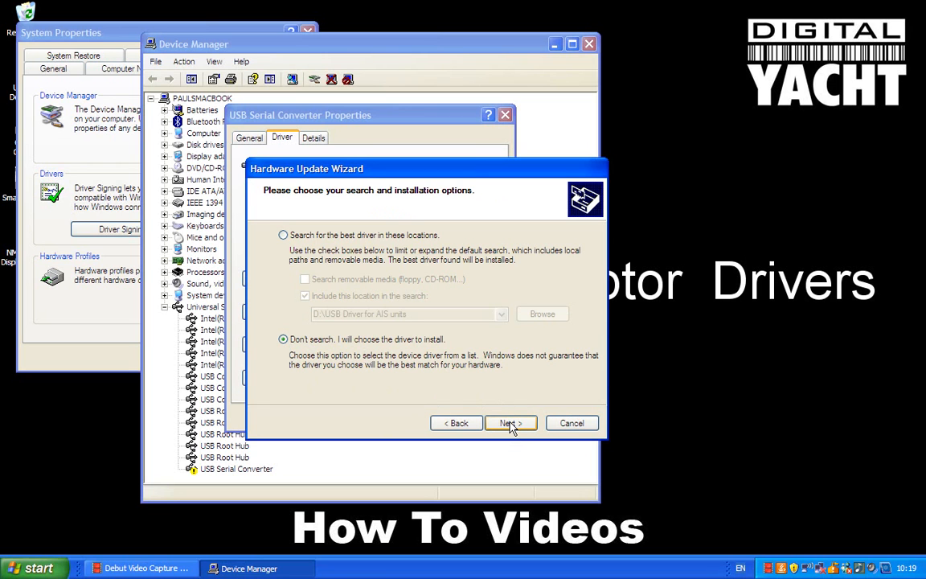
pyautogui.click(511, 423)
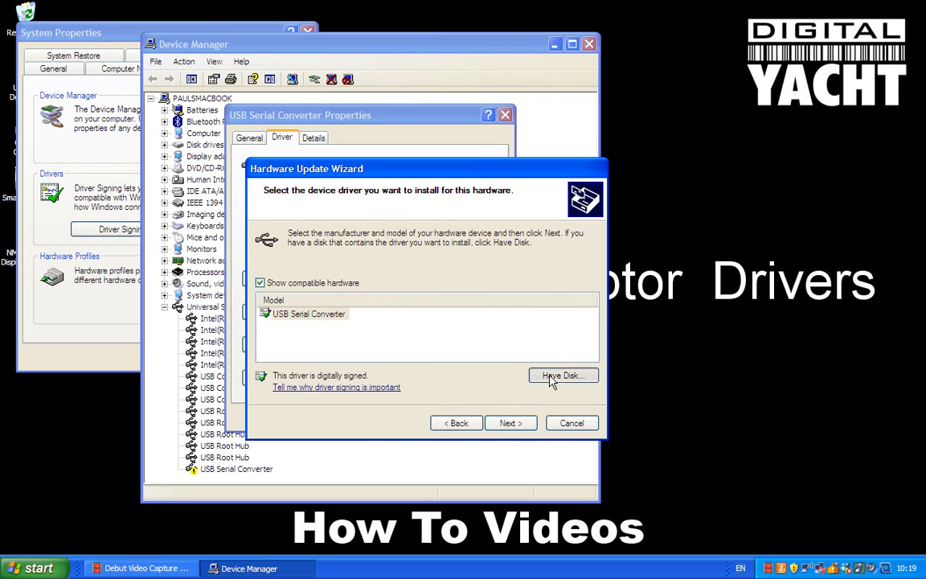
pyautogui.click(563, 376)
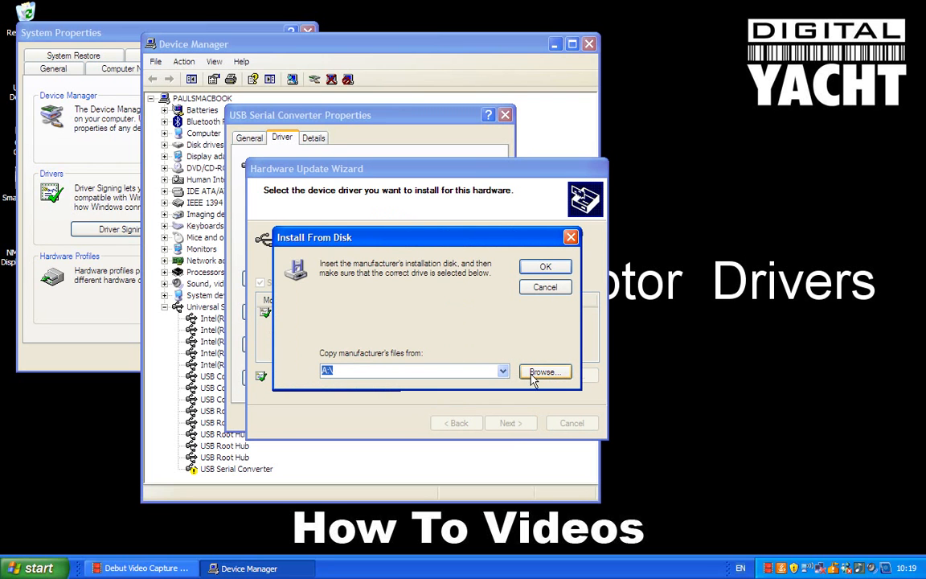
# Browse to D:\USB Driver for AIS units on the Digital Yacht CD and choose ftdibus.inf.
pyautogui.click(545, 372)
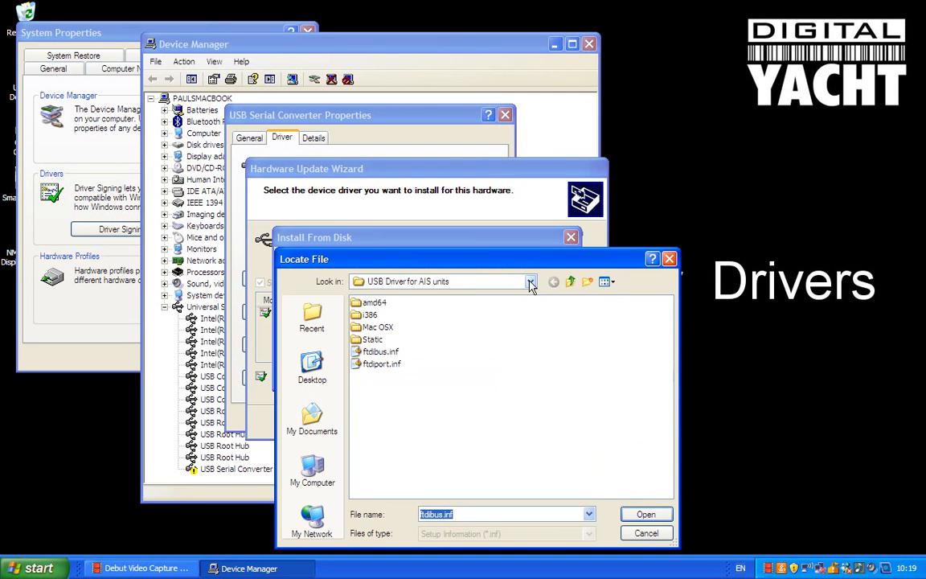
pyautogui.click(530, 282)
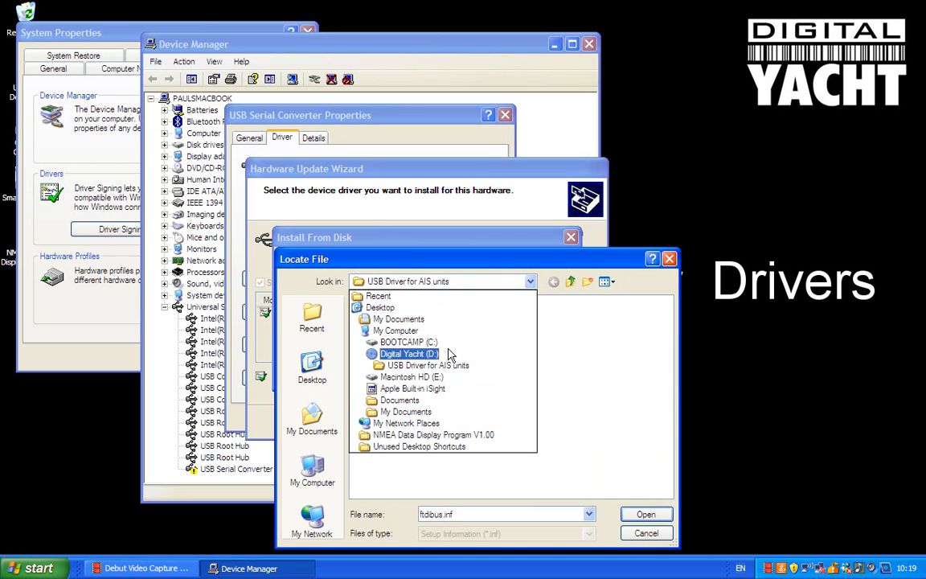
pyautogui.click(395, 331)
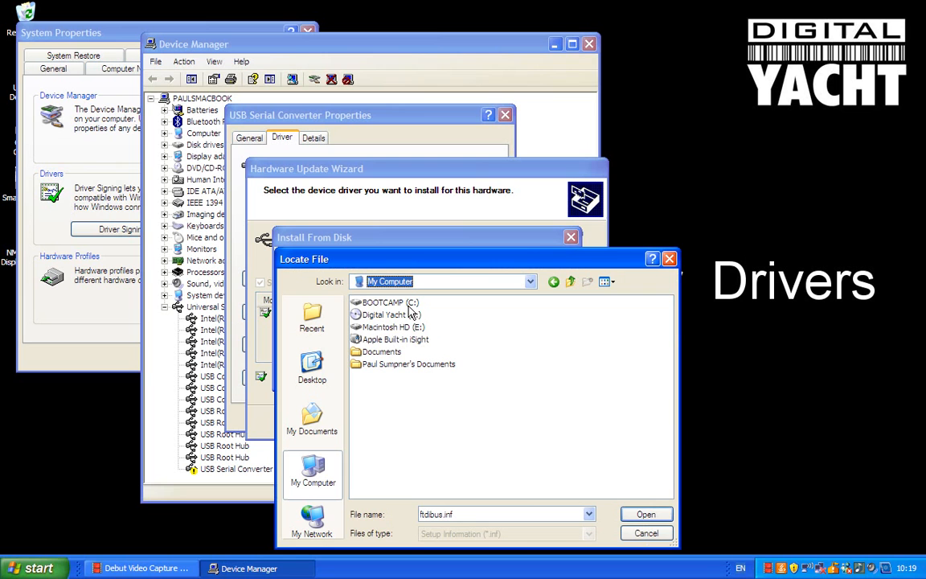
pyautogui.moveTo(476, 304)
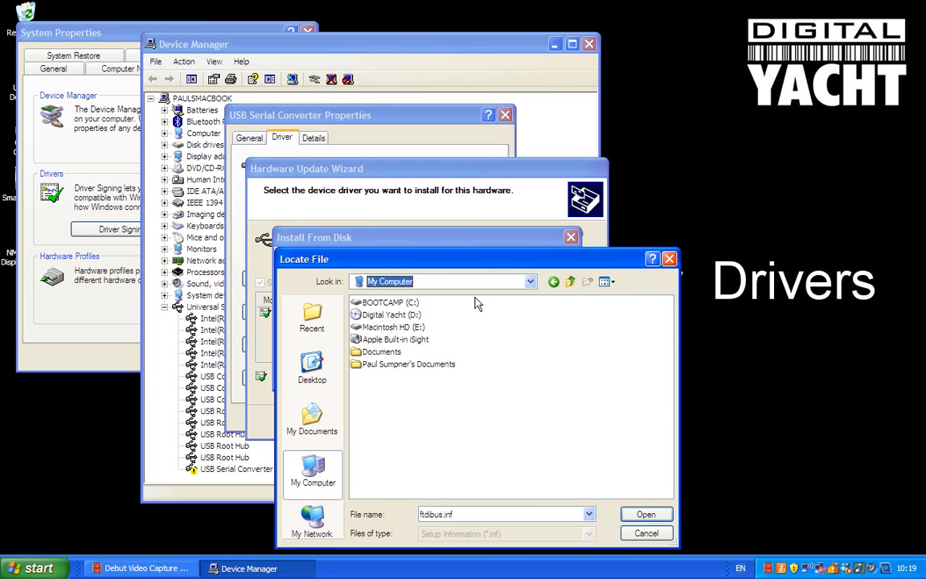
pyautogui.moveTo(385, 318)
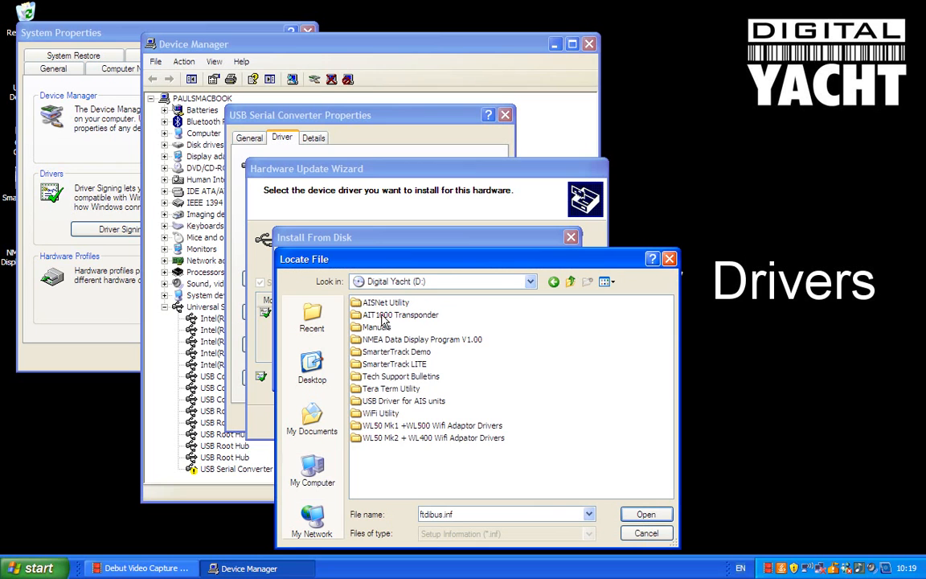
pyautogui.moveTo(386, 412)
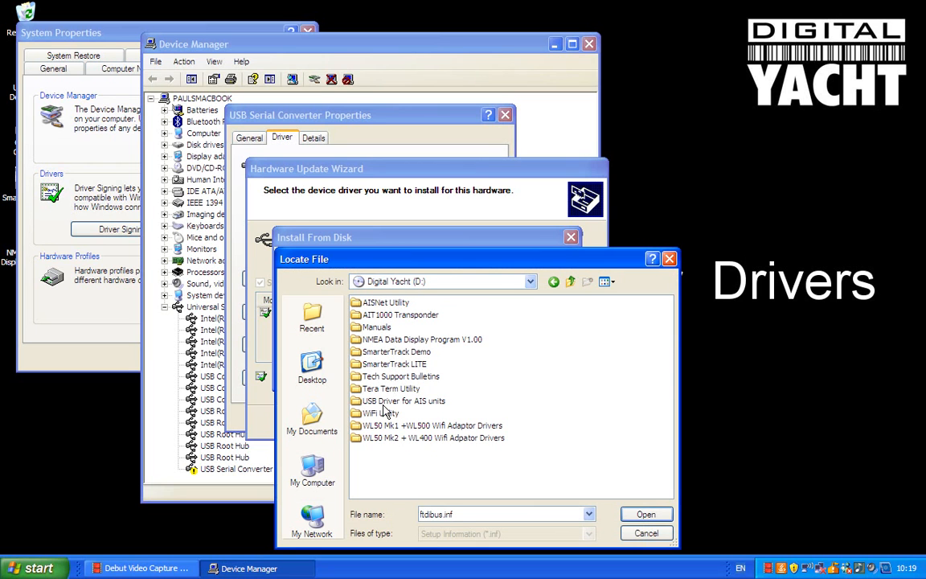
pyautogui.moveTo(394, 408)
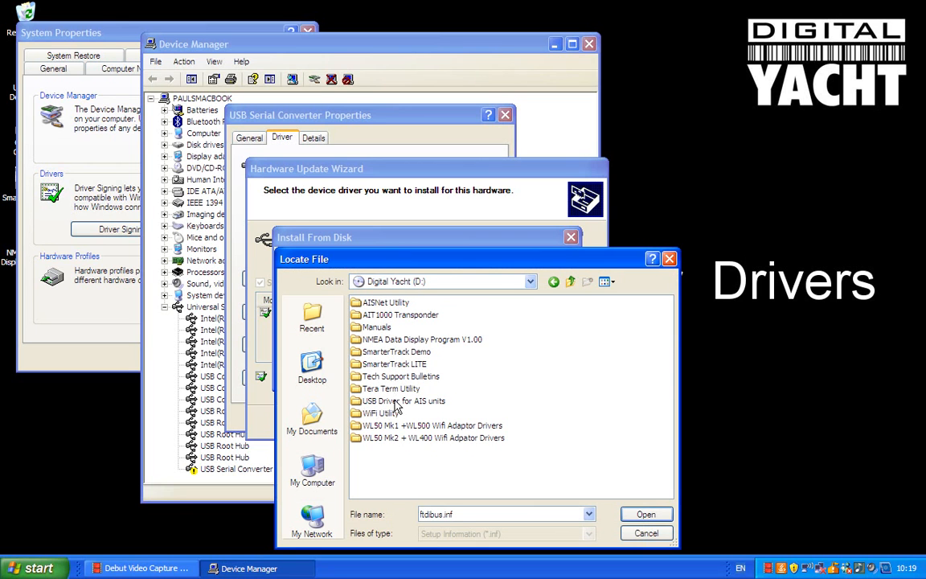
pyautogui.click(402, 401)
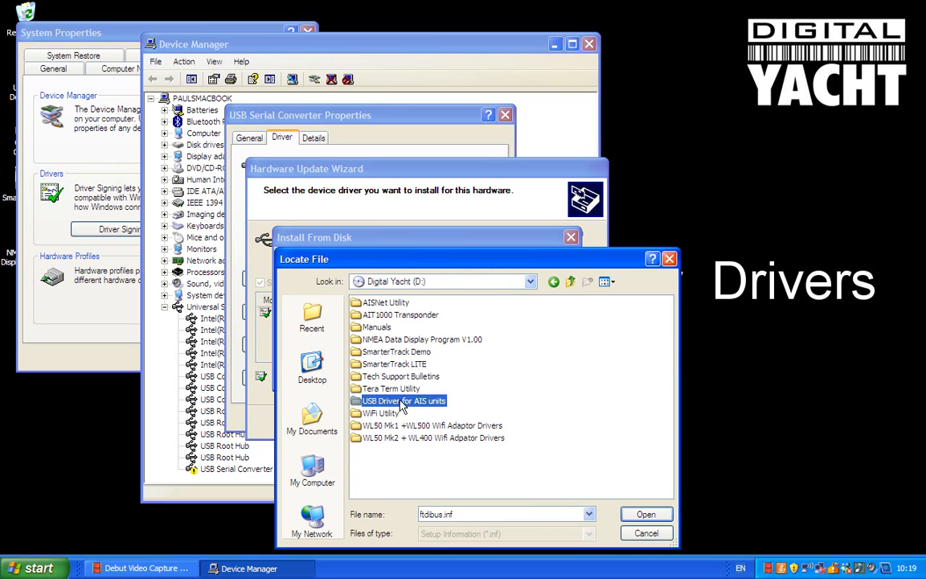
pyautogui.doubleClick(404, 400)
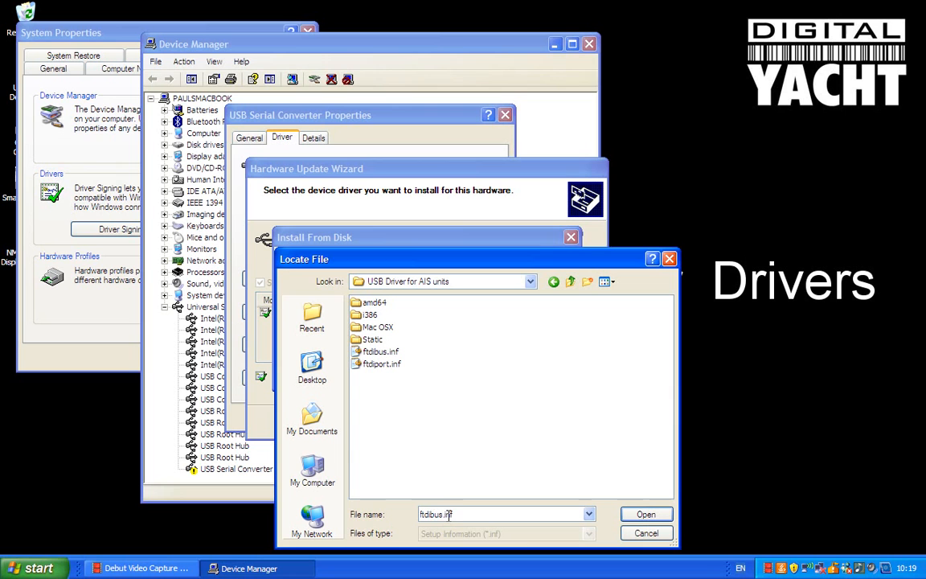
pyautogui.click(380, 352)
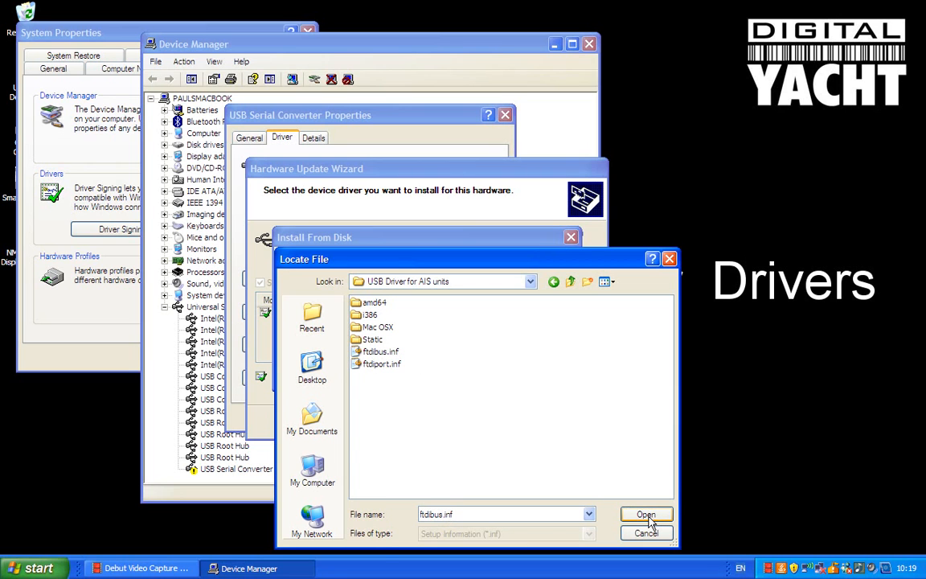
pyautogui.click(645, 515)
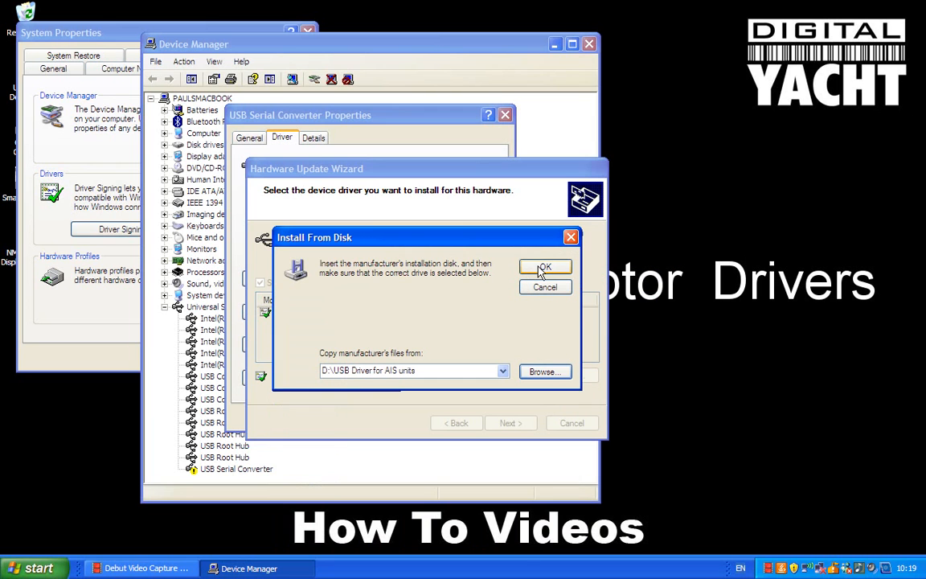
# Accept the disk location, install the USB Serial Converter FTDI driver and finish the wizard.
pyautogui.click(545, 267)
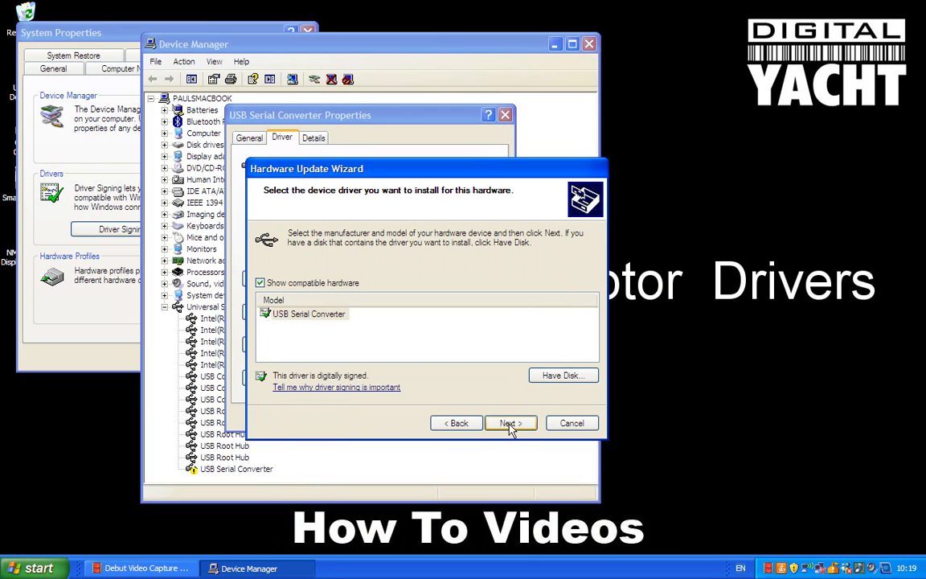
pyautogui.click(511, 423)
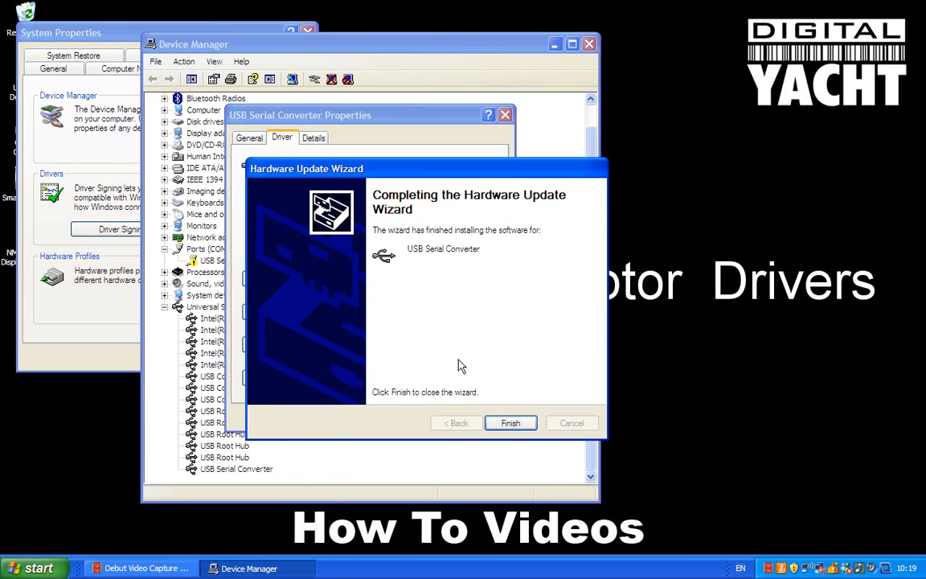
pyautogui.click(511, 423)
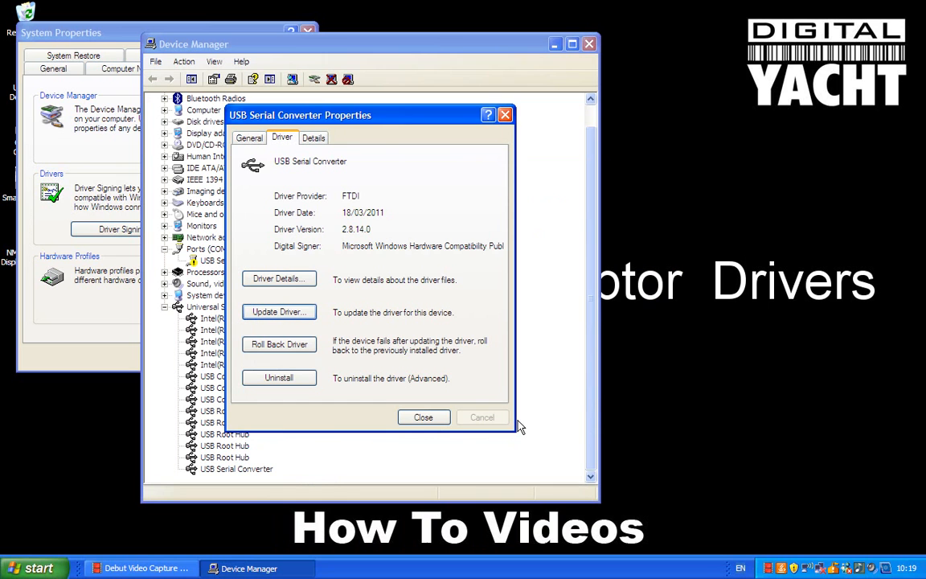
pyautogui.moveTo(336, 119)
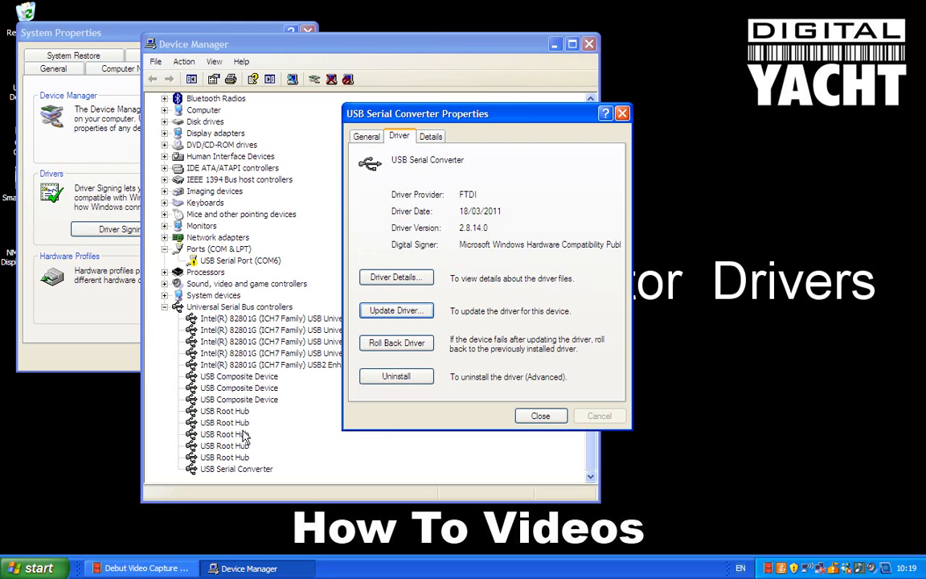
pyautogui.moveTo(255, 479)
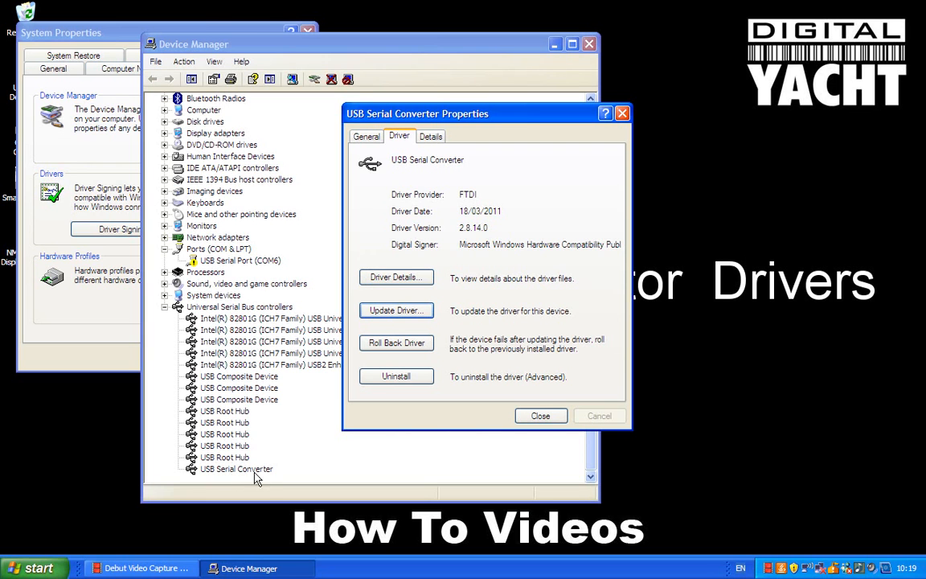
pyautogui.moveTo(207, 255)
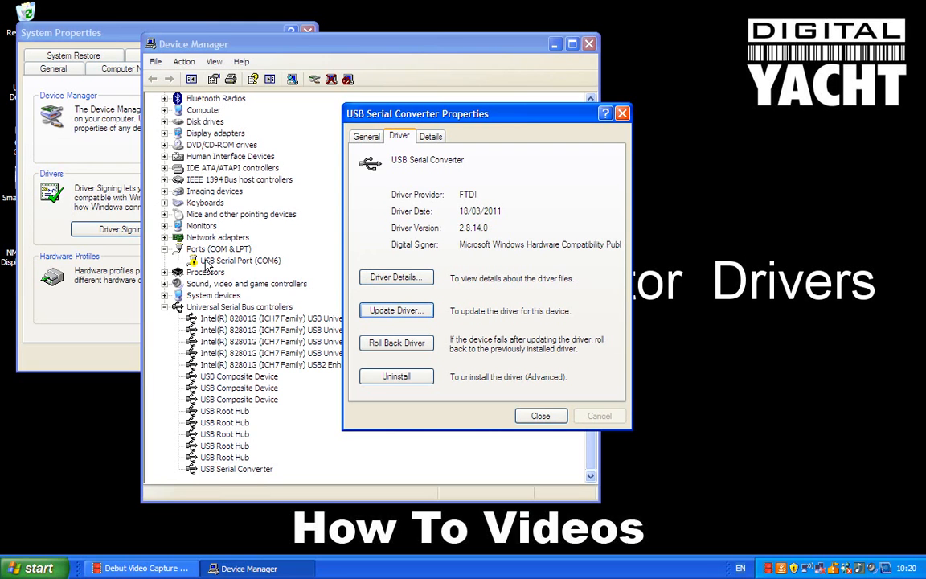
pyautogui.moveTo(211, 268)
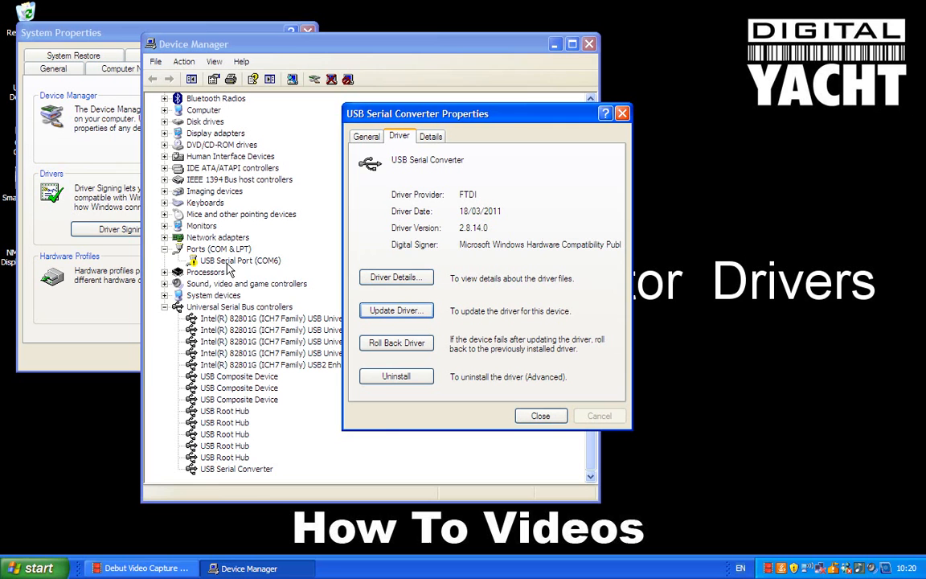
pyautogui.moveTo(243, 267)
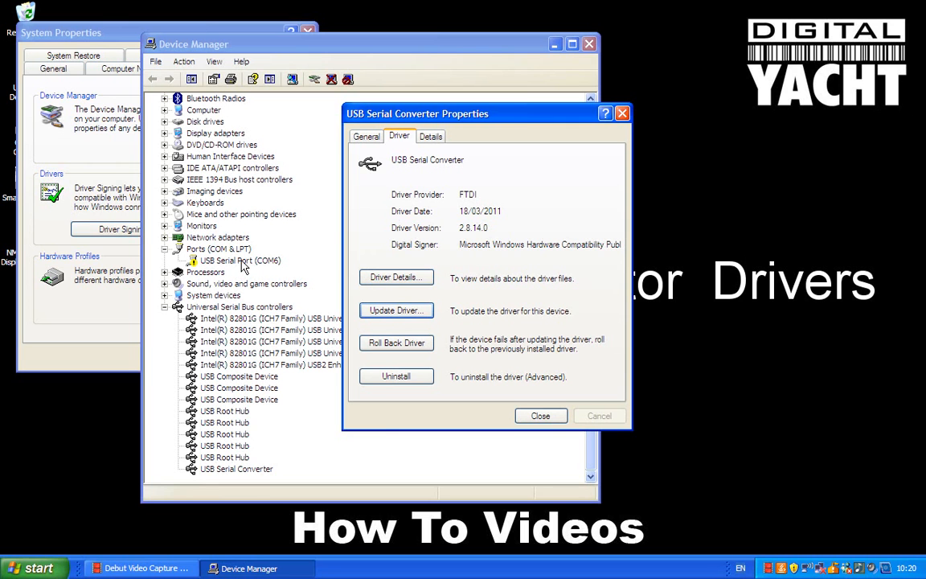
# Start updating the USB Serial Port (COM6) driver from its properties, declining Windows Update.
pyautogui.click(540, 415)
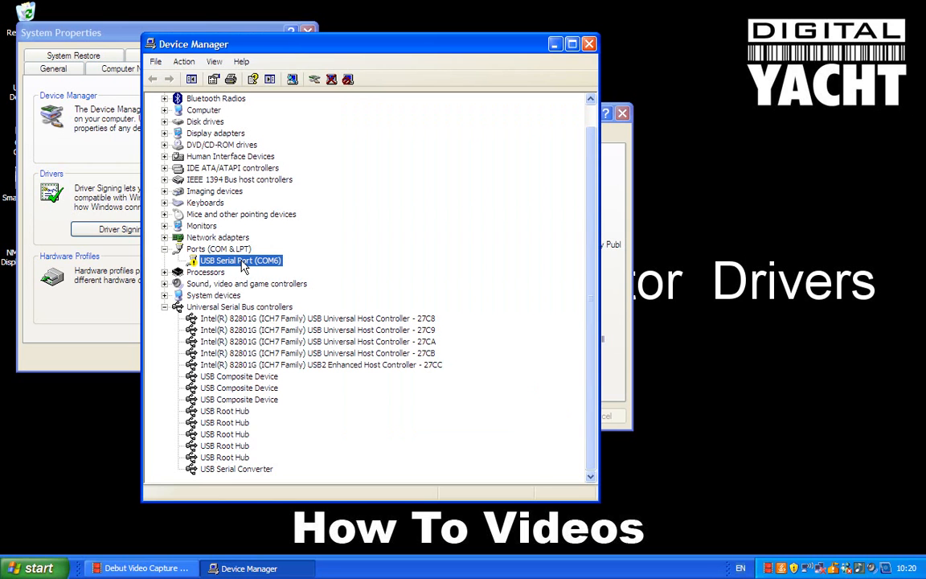
pyautogui.doubleClick(240, 261)
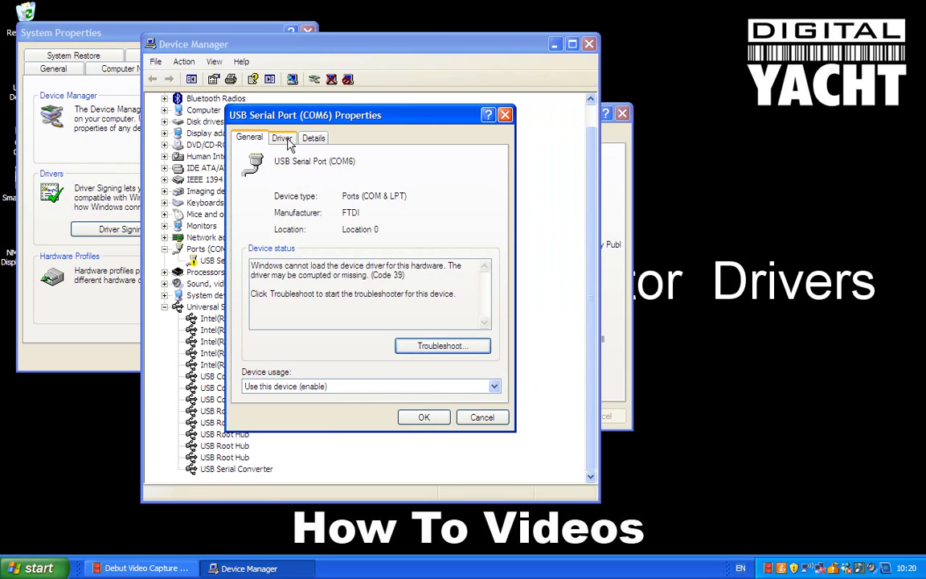
pyautogui.click(282, 137)
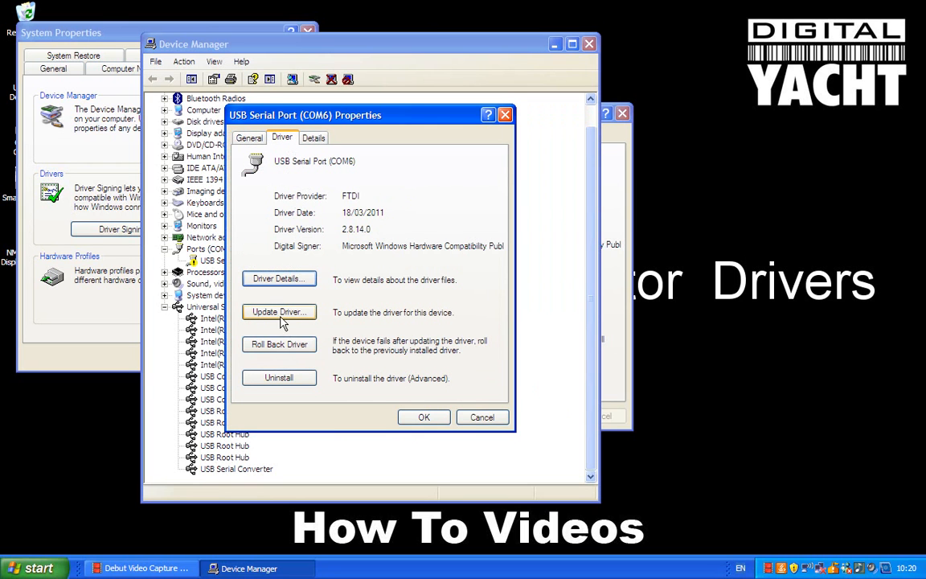
pyautogui.click(279, 312)
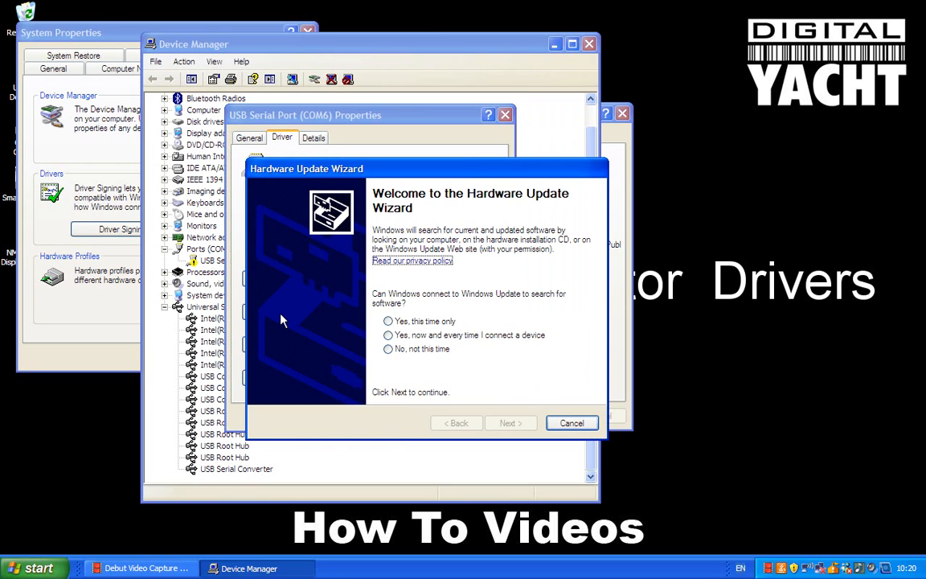
pyautogui.click(388, 349)
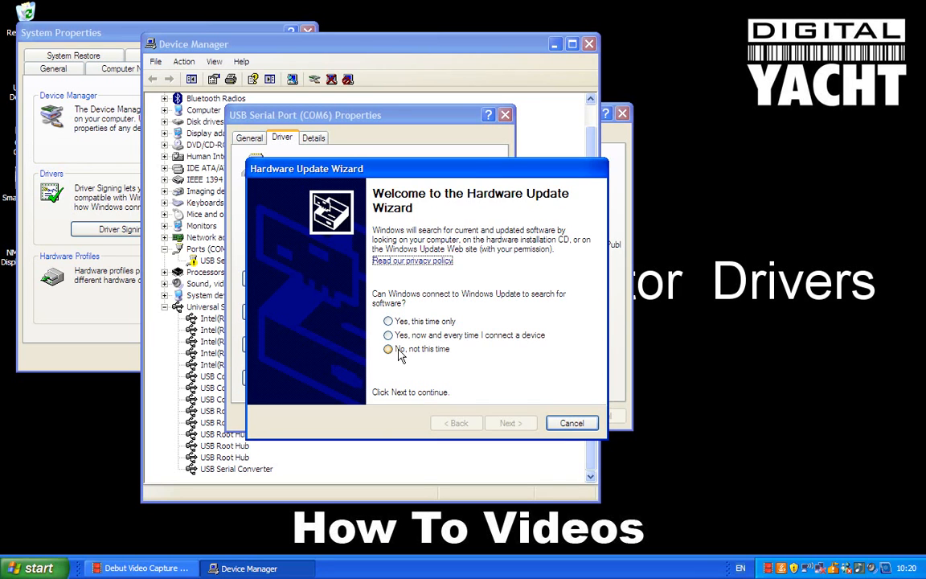
pyautogui.click(389, 349)
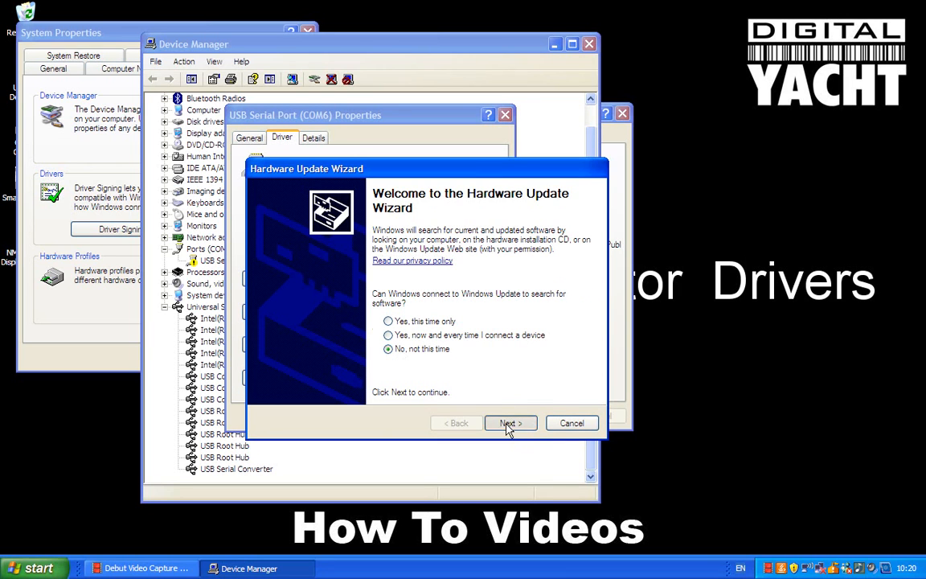
# Choose to install from a specific location without searching and supply the driver via Have Disk.
pyautogui.click(511, 423)
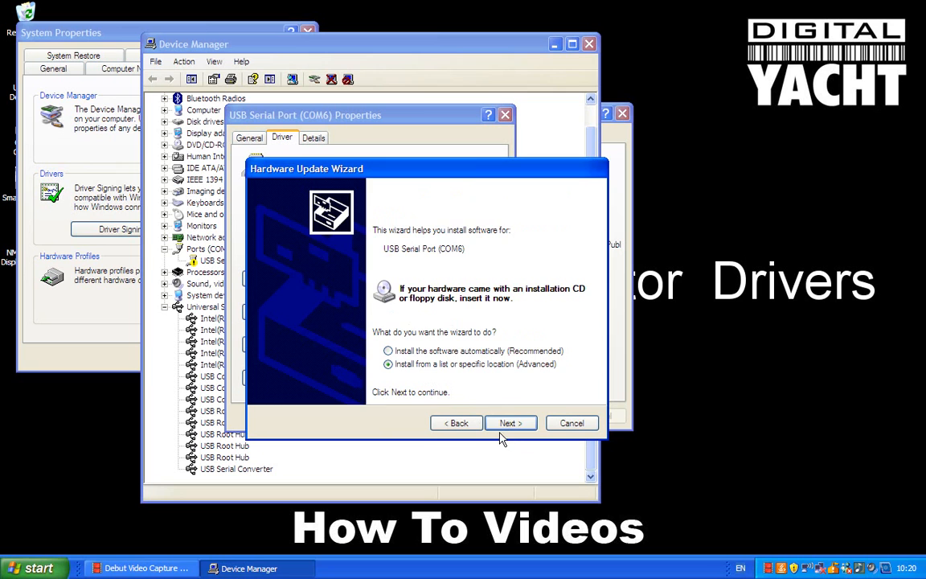
pyautogui.click(511, 423)
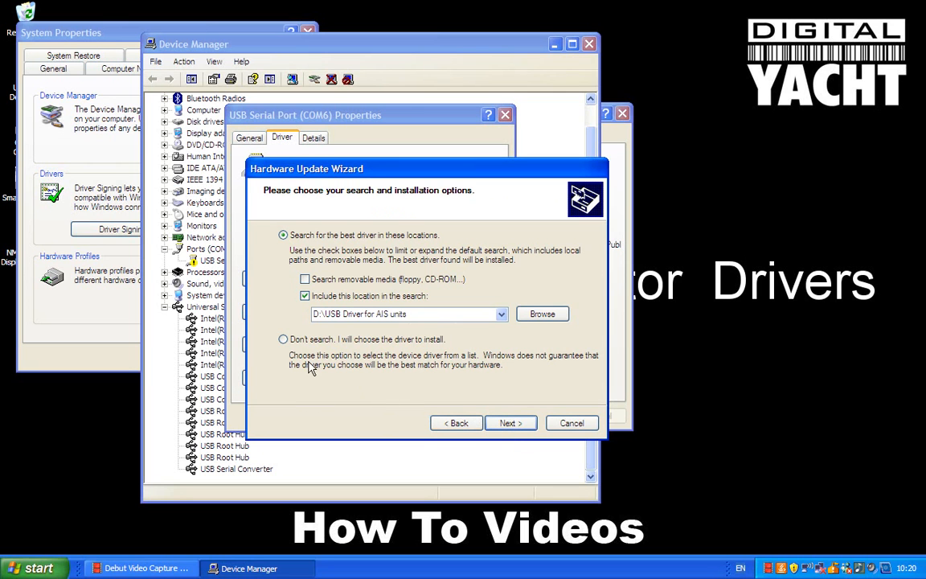
pyautogui.click(283, 338)
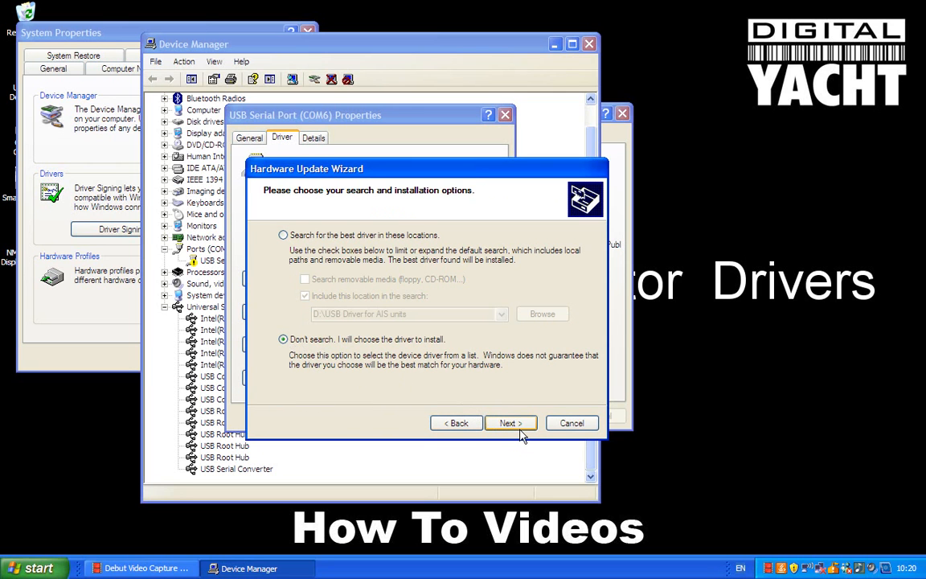
pyautogui.click(511, 423)
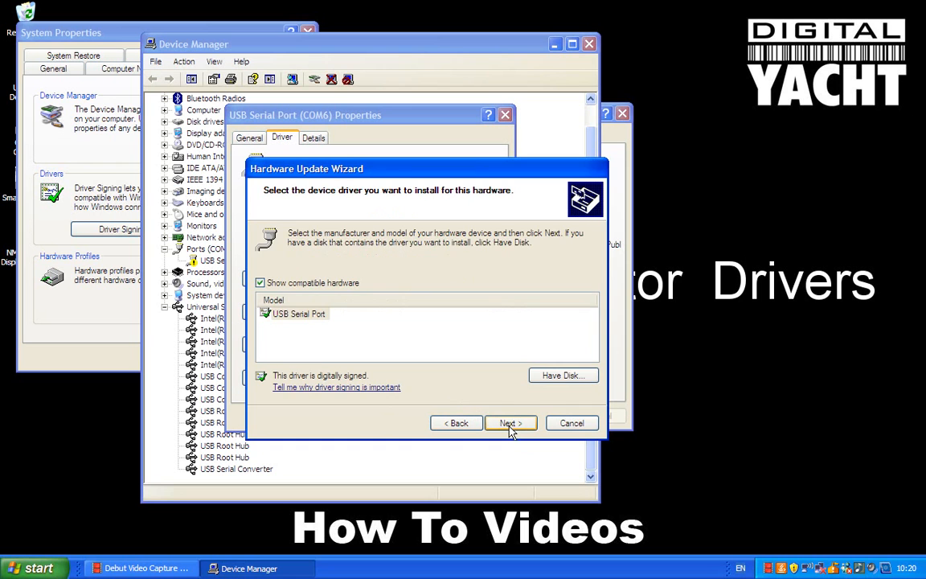
pyautogui.click(563, 374)
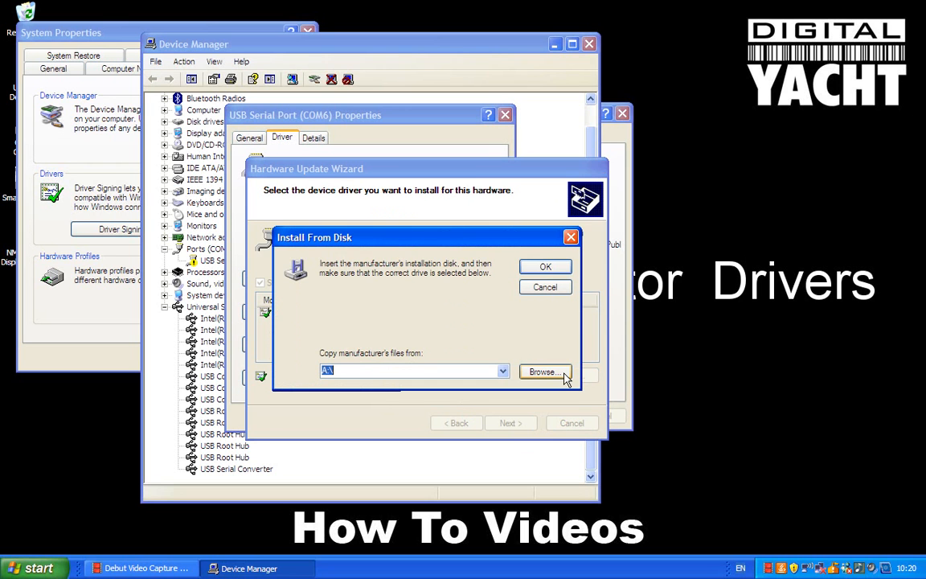
# Point to the driver .inf on the CD and install the USB Serial Port driver.
pyautogui.click(546, 371)
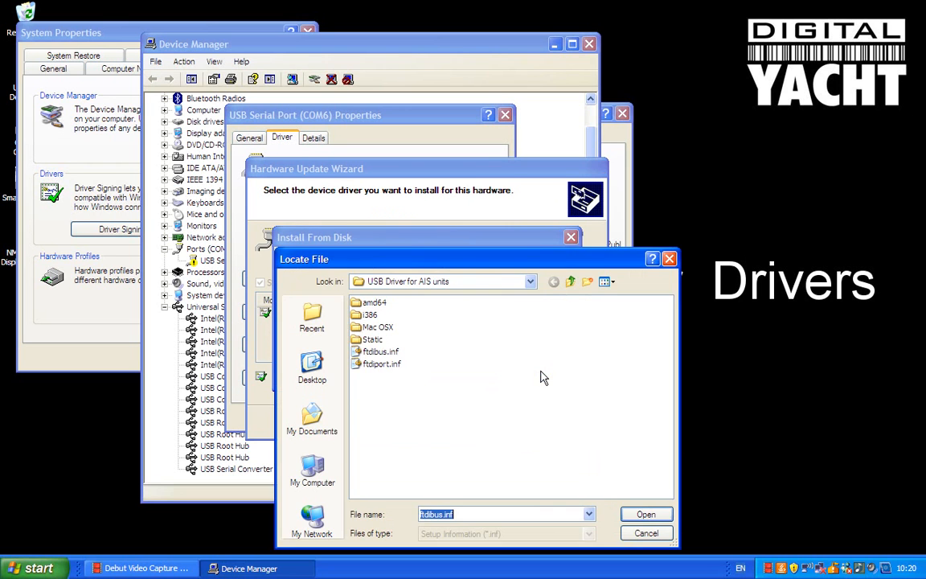
pyautogui.moveTo(463, 492)
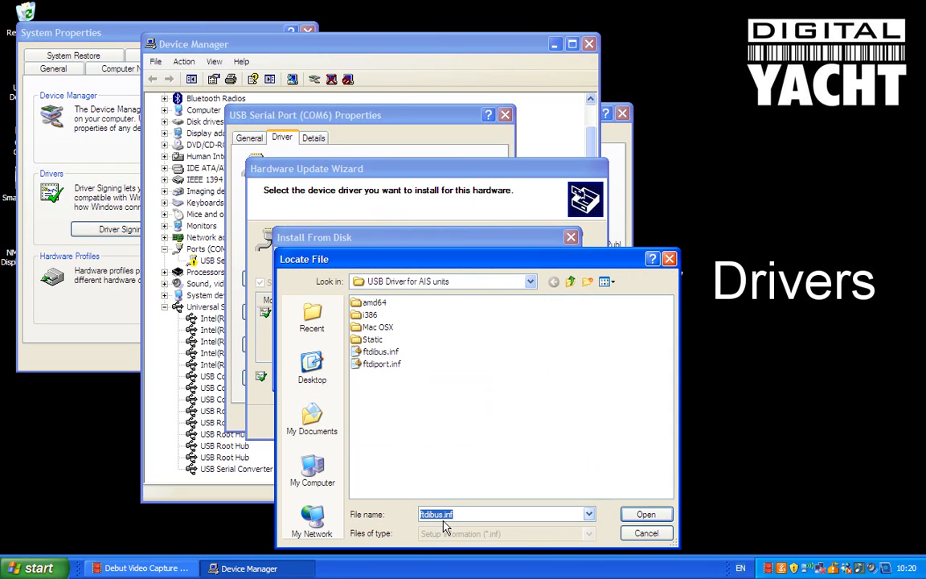
pyautogui.moveTo(374, 358)
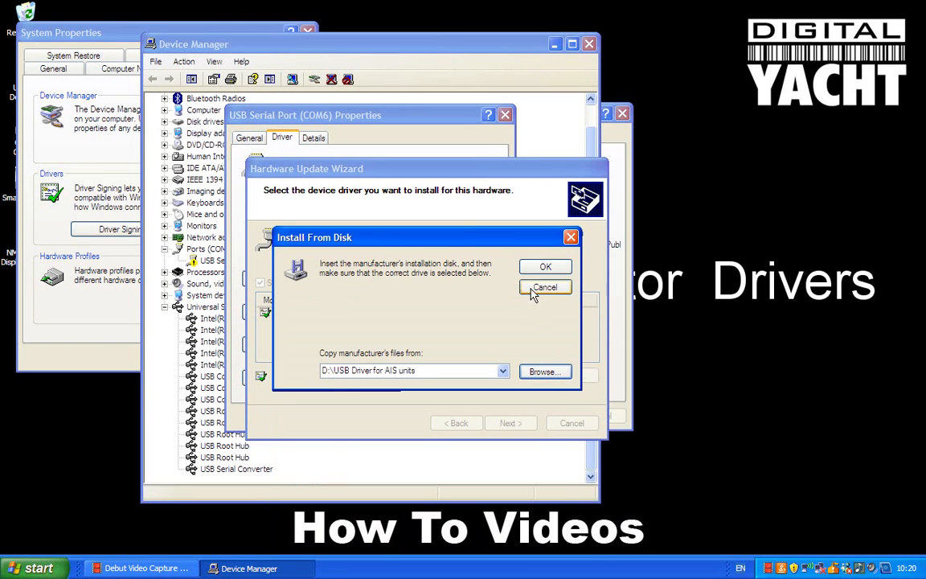
pyautogui.click(545, 266)
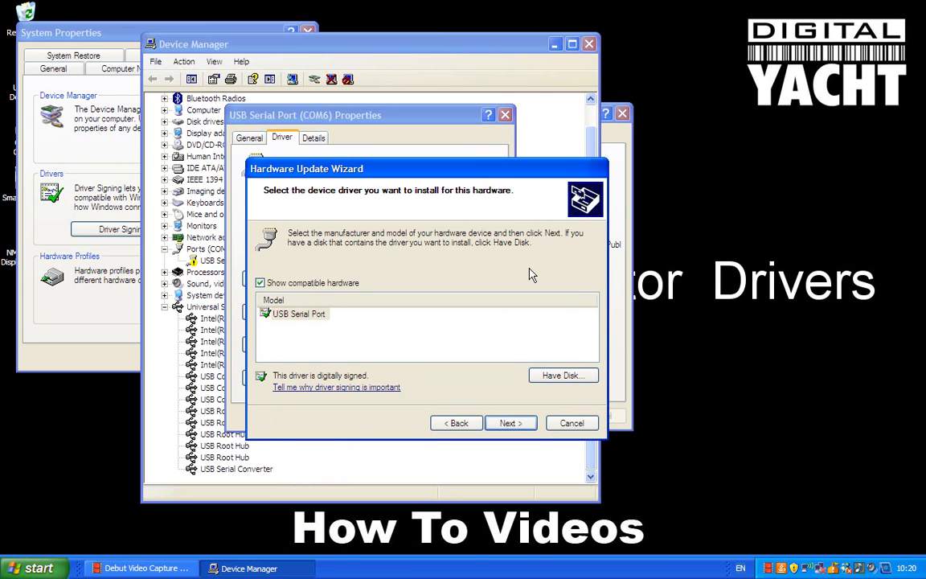
pyautogui.click(511, 423)
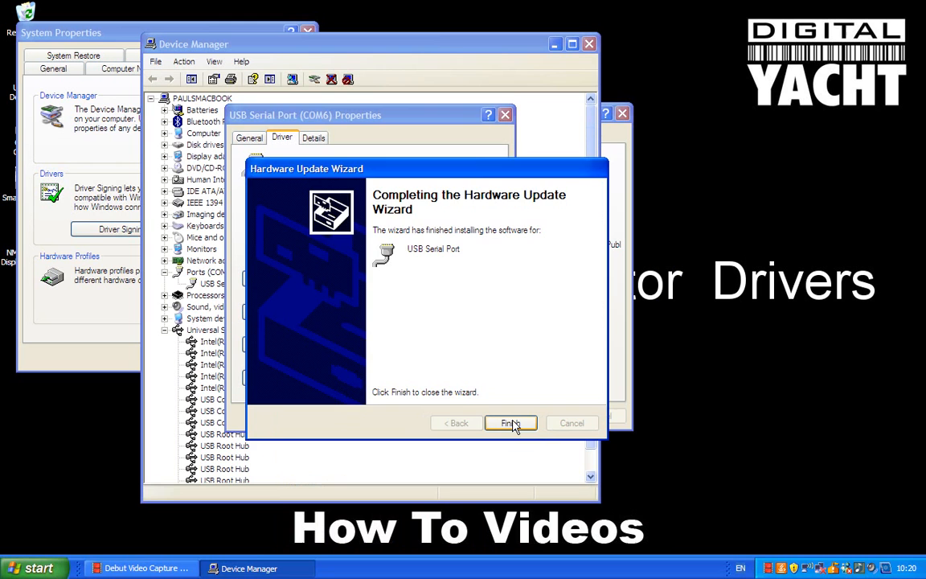
# Finish the wizard and close the port's properties, leaving COM6 without warnings.
pyautogui.click(511, 423)
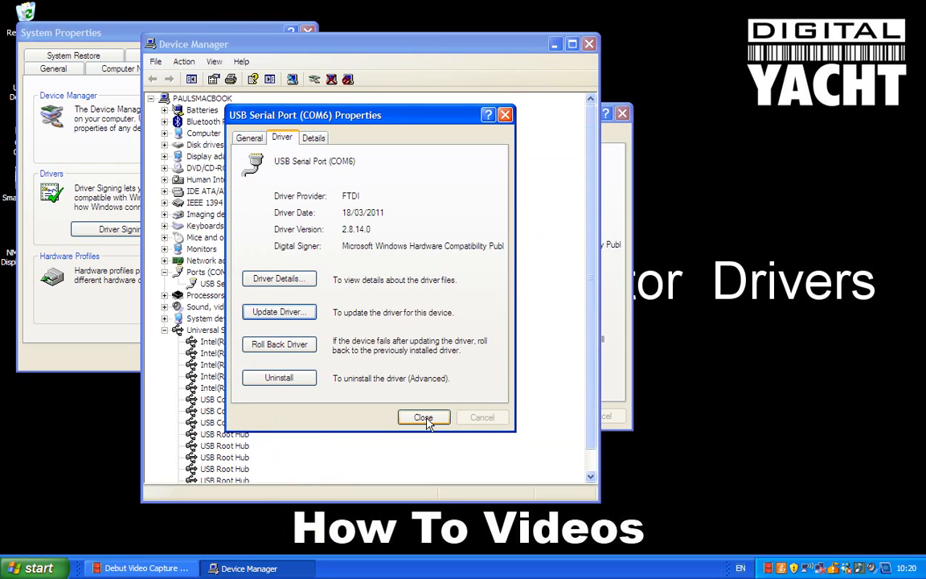
pyautogui.click(424, 416)
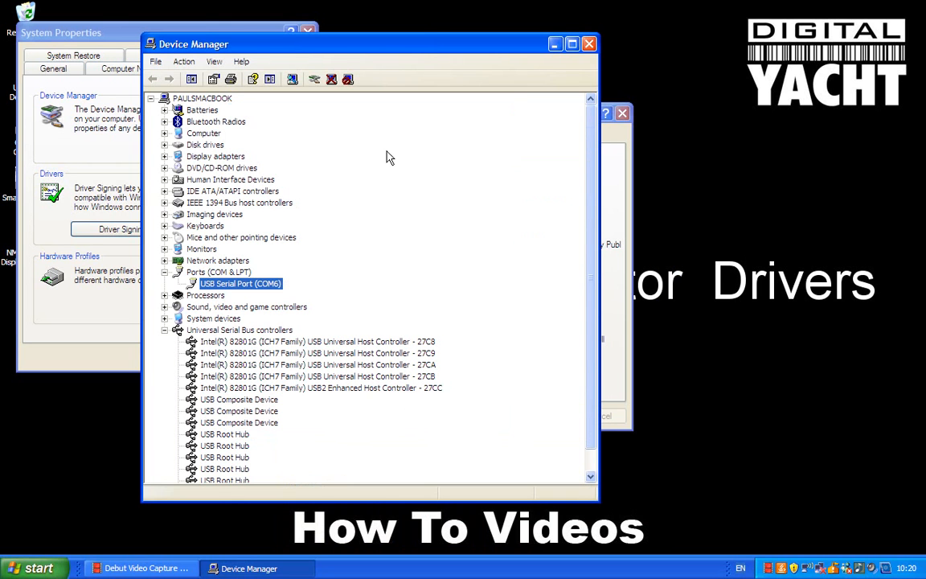
pyautogui.moveTo(599, 500)
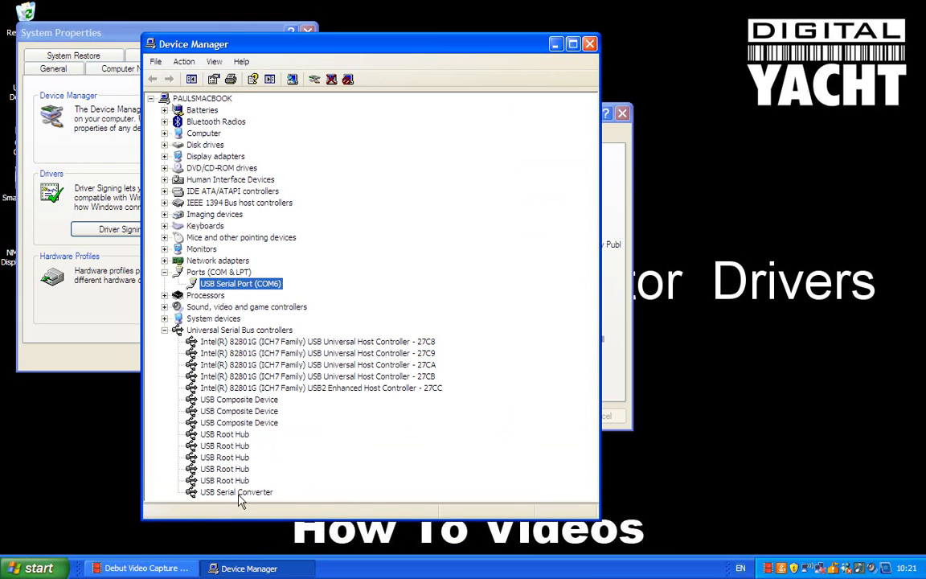
pyautogui.moveTo(245, 501)
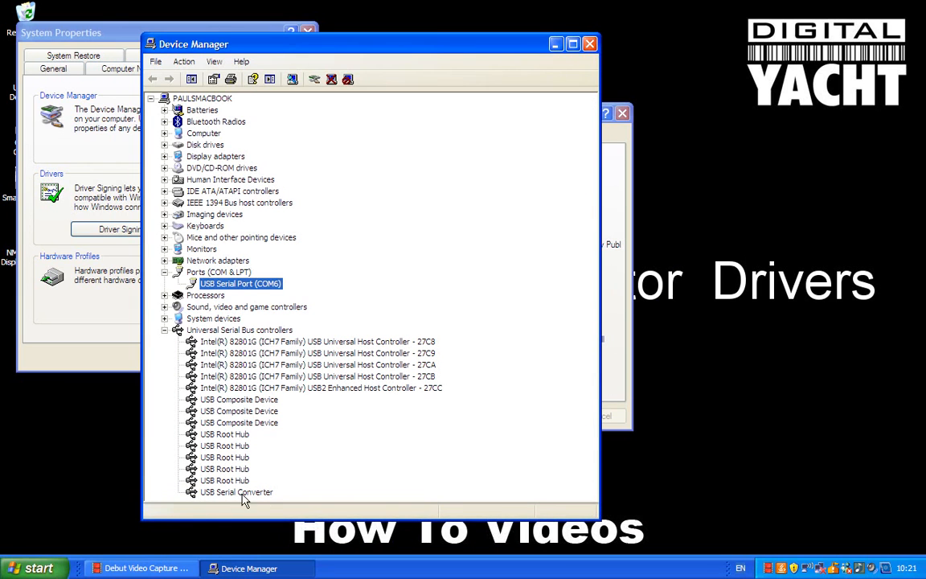
pyautogui.moveTo(240, 291)
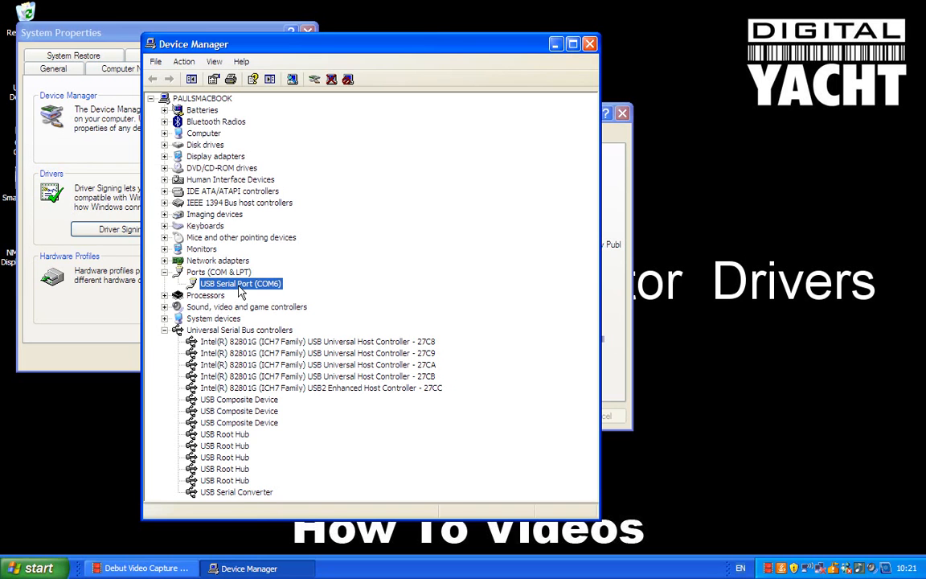
pyautogui.moveTo(266, 291)
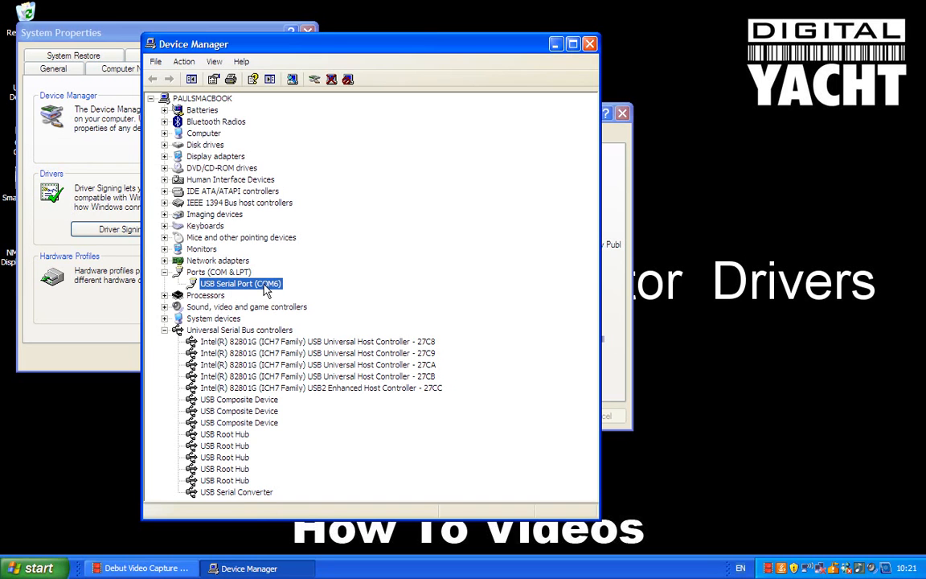
pyautogui.moveTo(271, 291)
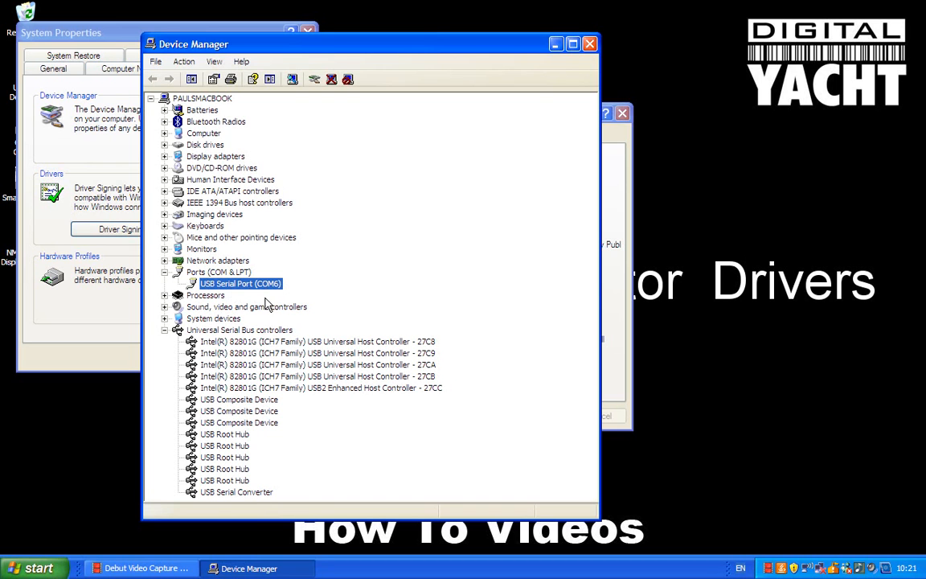
pyautogui.moveTo(267, 295)
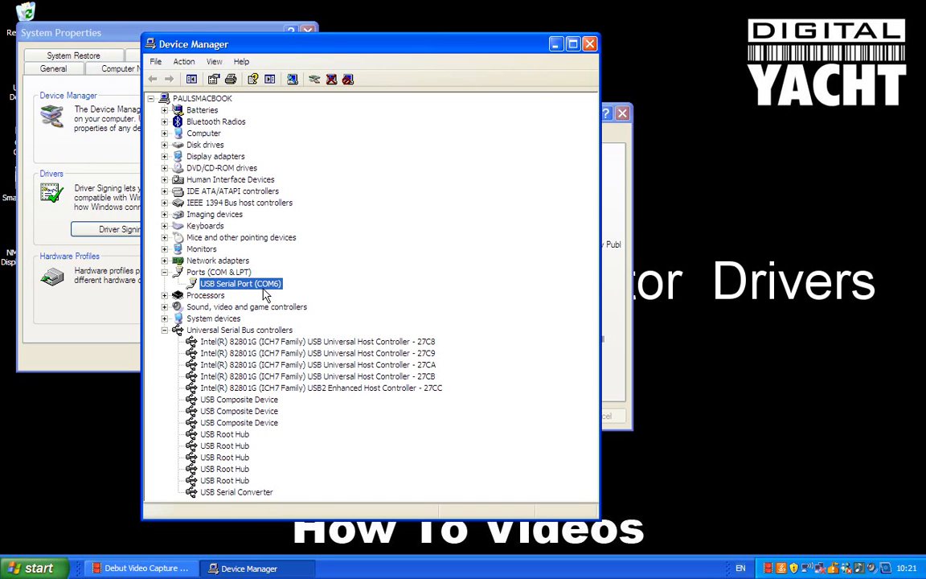
pyautogui.moveTo(265, 299)
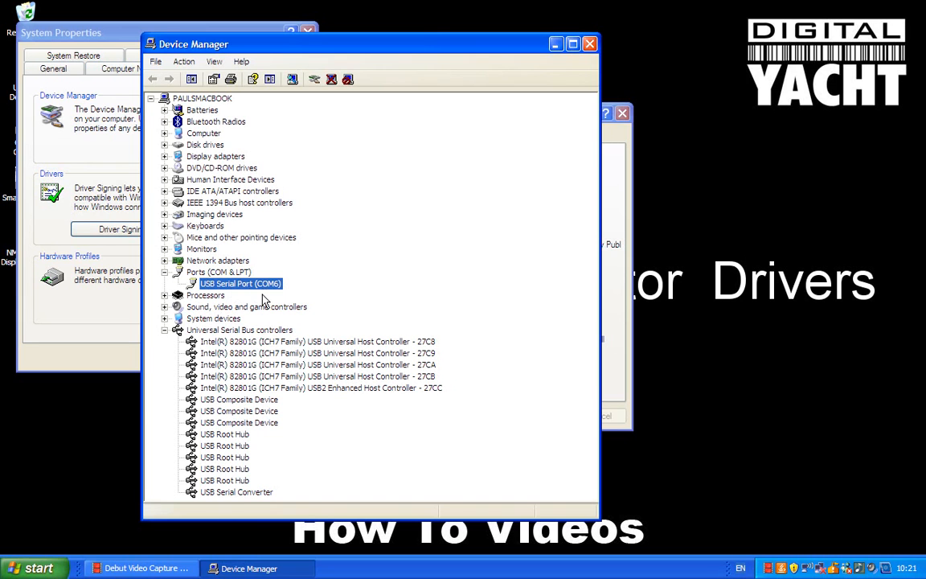